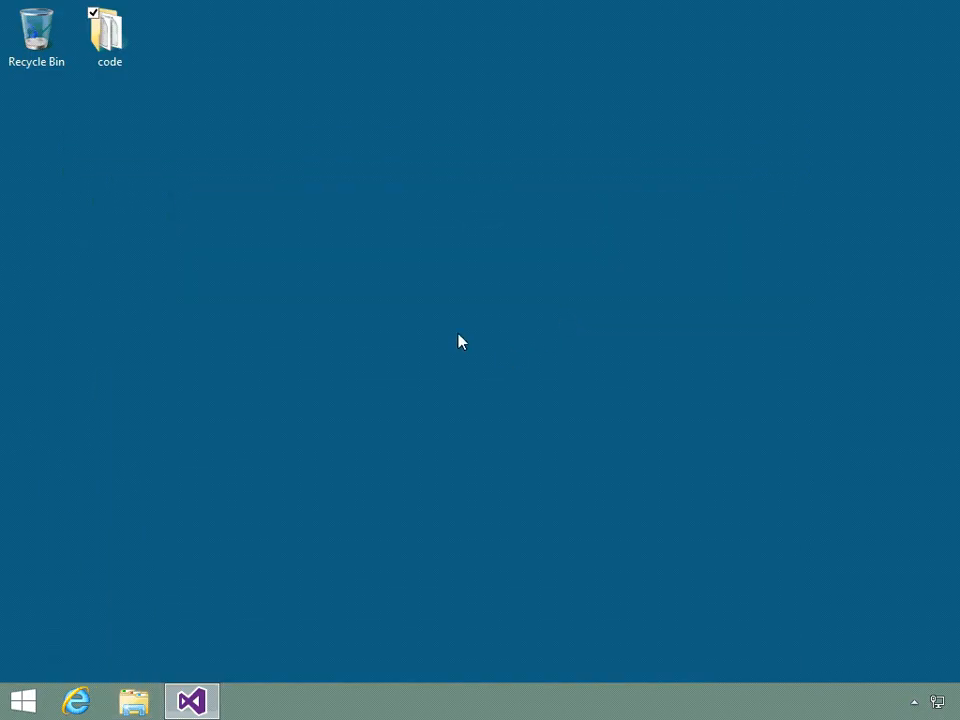
pyautogui.moveTo(459, 341)
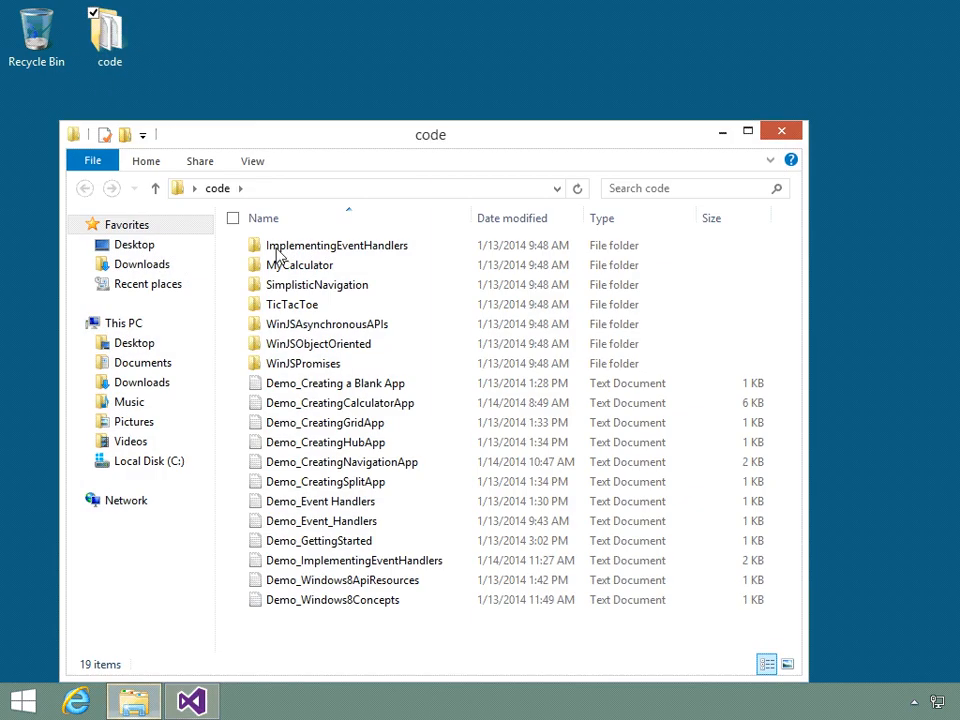
# Step: Open the code folder on the desktop in File Explorer
pyautogui.click(318, 284)
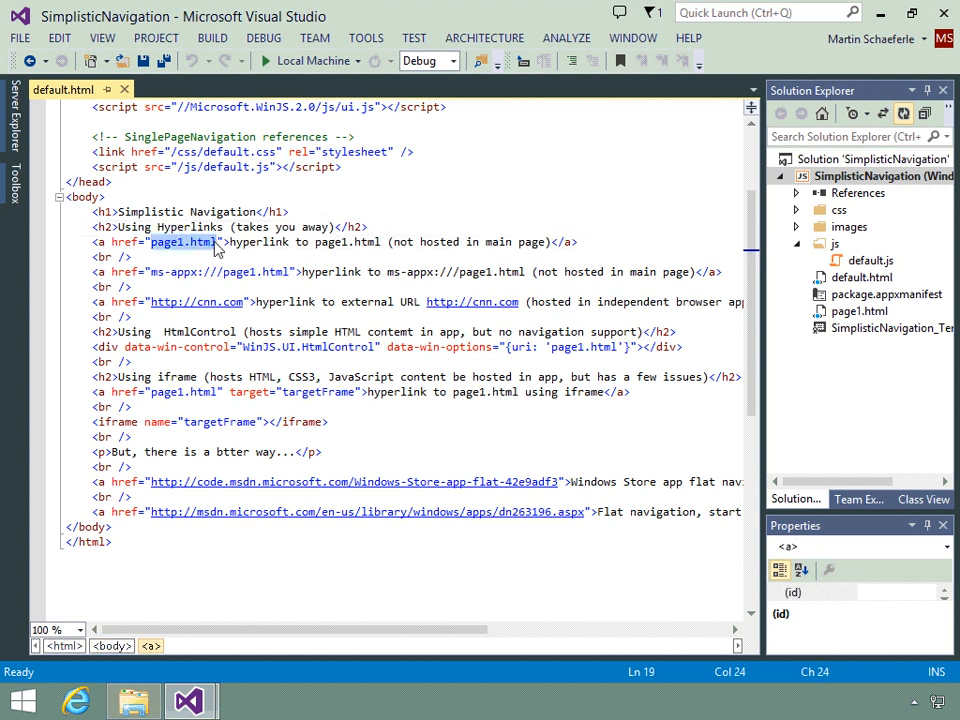
pyautogui.moveTo(185, 258)
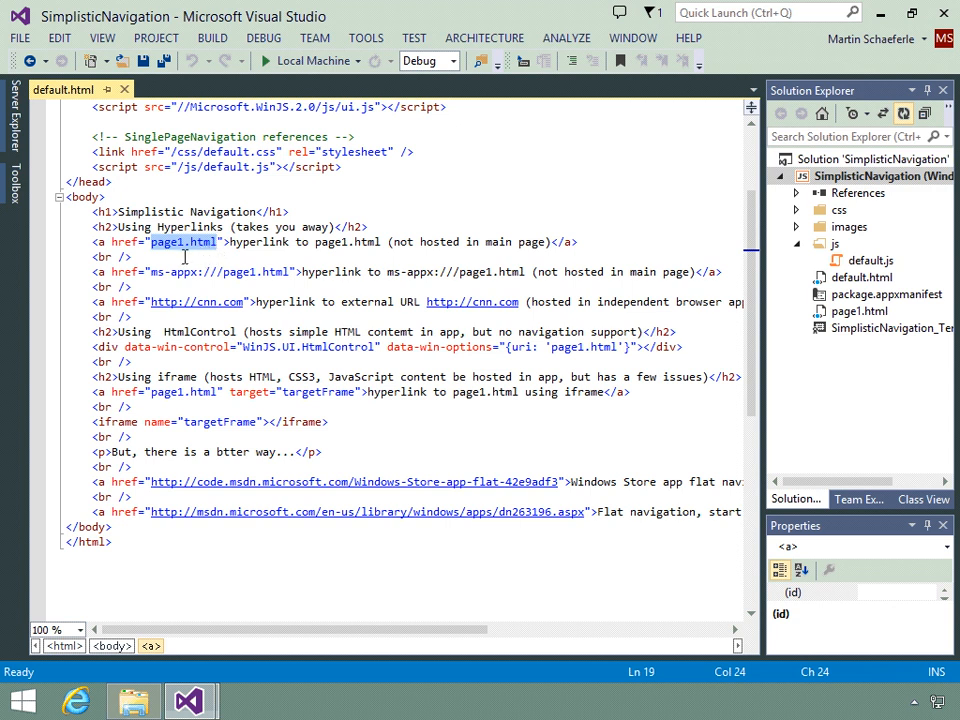
pyautogui.moveTo(185, 258)
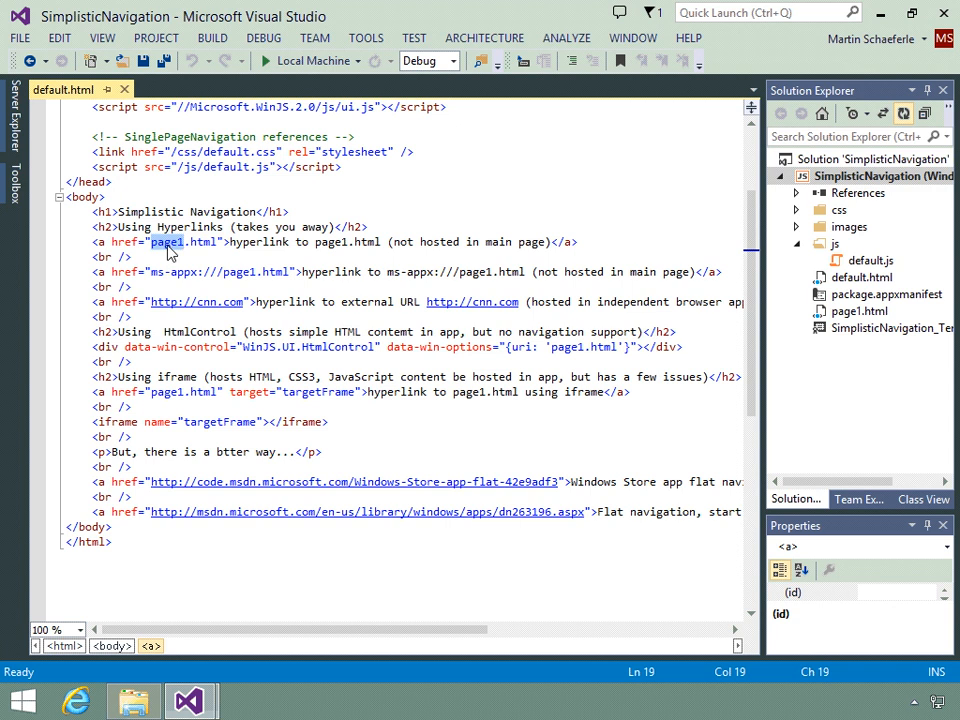
pyautogui.moveTo(165, 248)
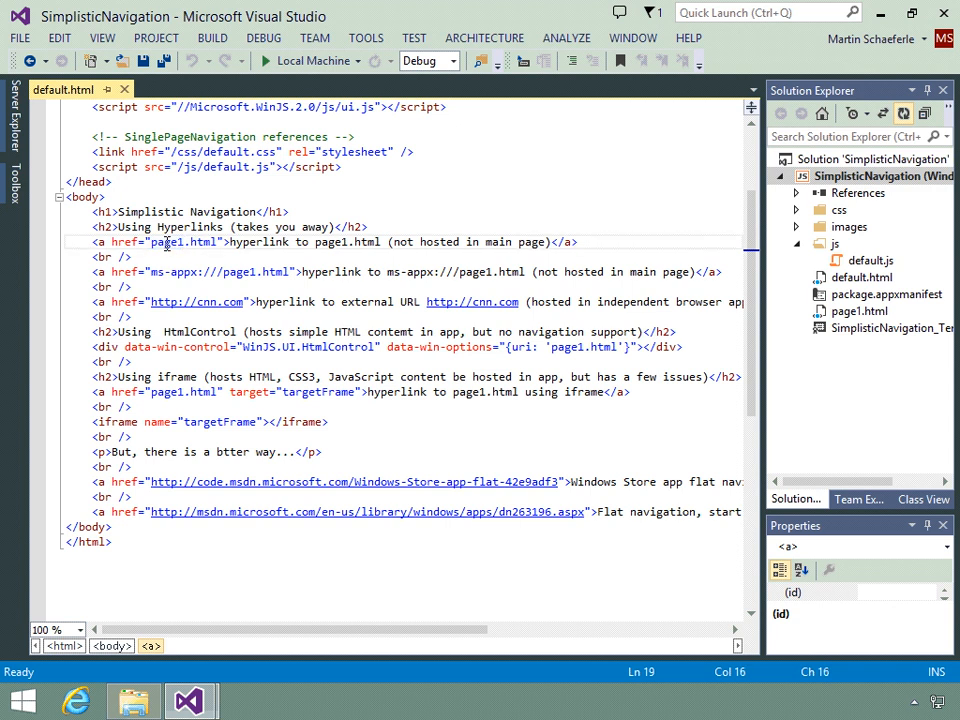
pyautogui.moveTo(168, 242)
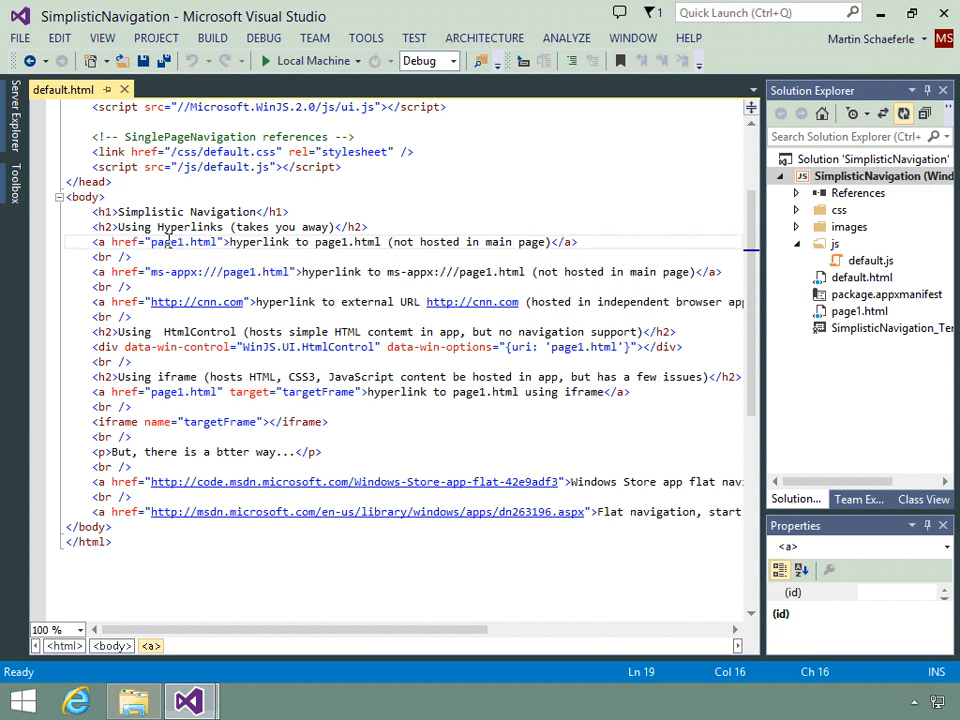
pyautogui.click(130, 257)
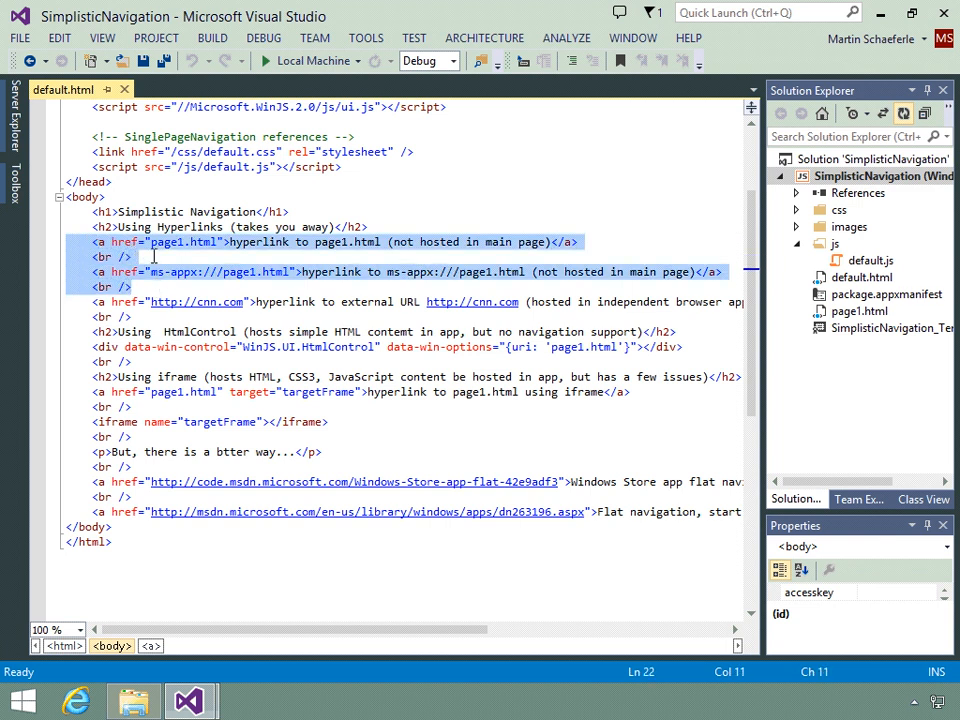
pyautogui.click(166, 257)
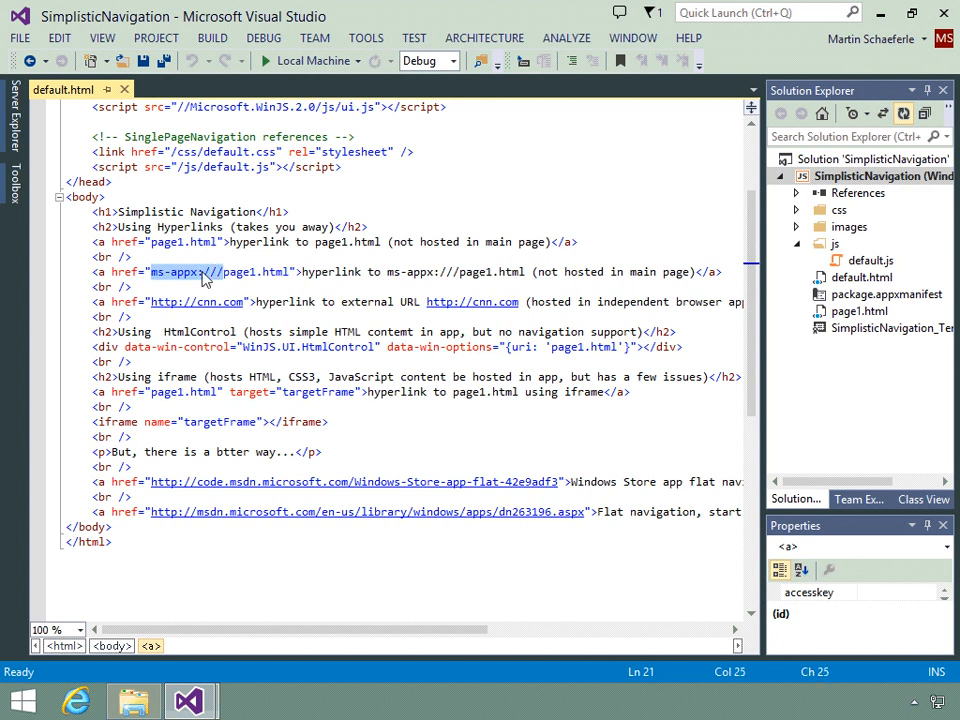
pyautogui.click(210, 271)
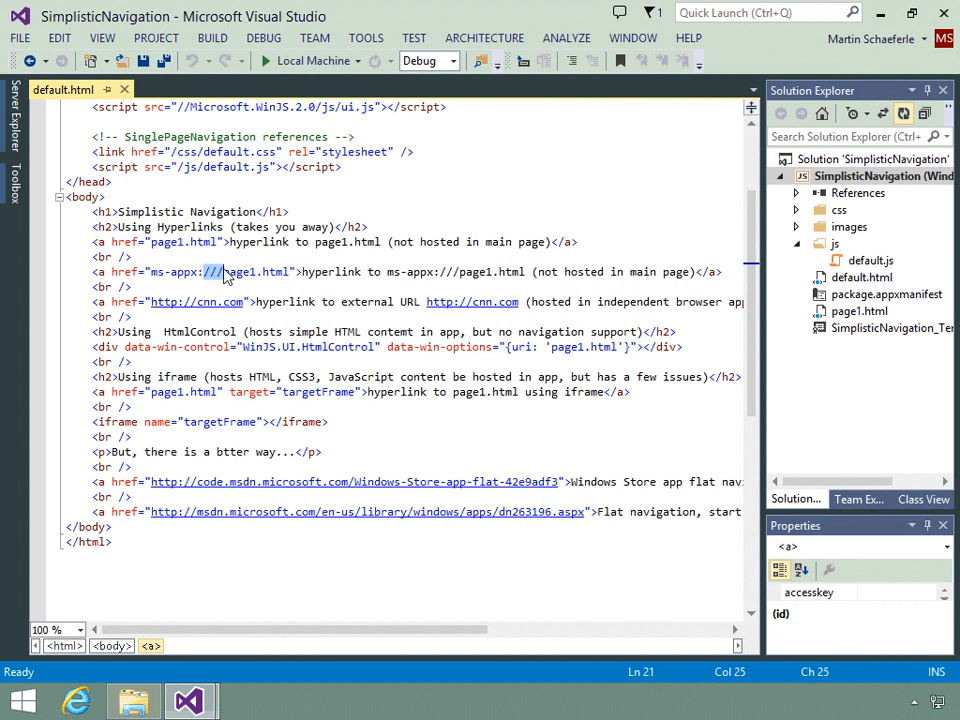
pyautogui.moveTo(225, 272)
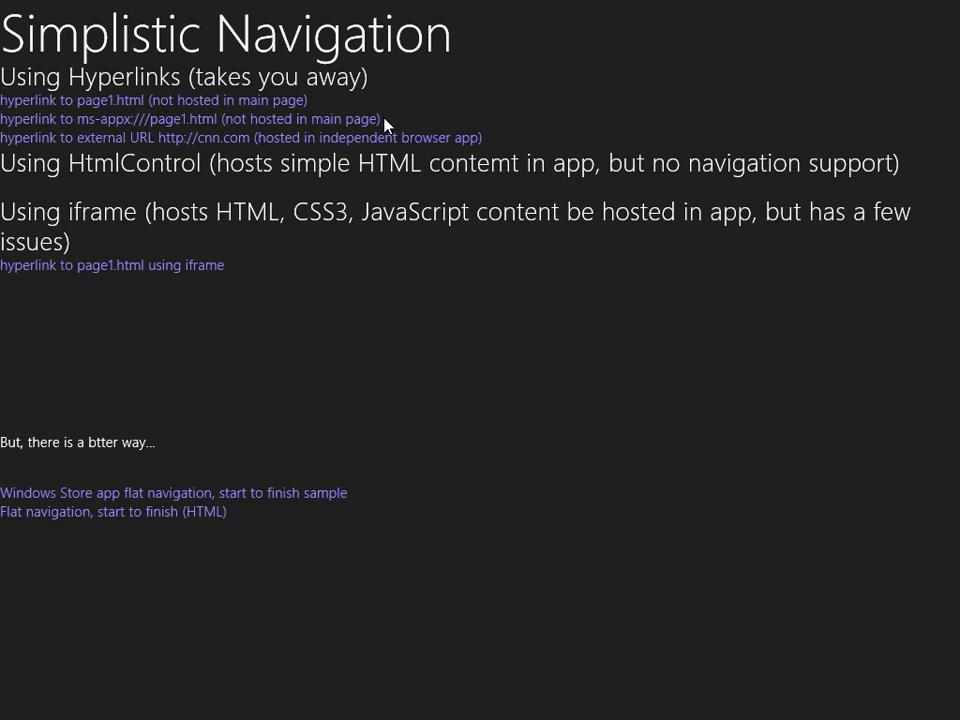
pyautogui.moveTo(90, 147)
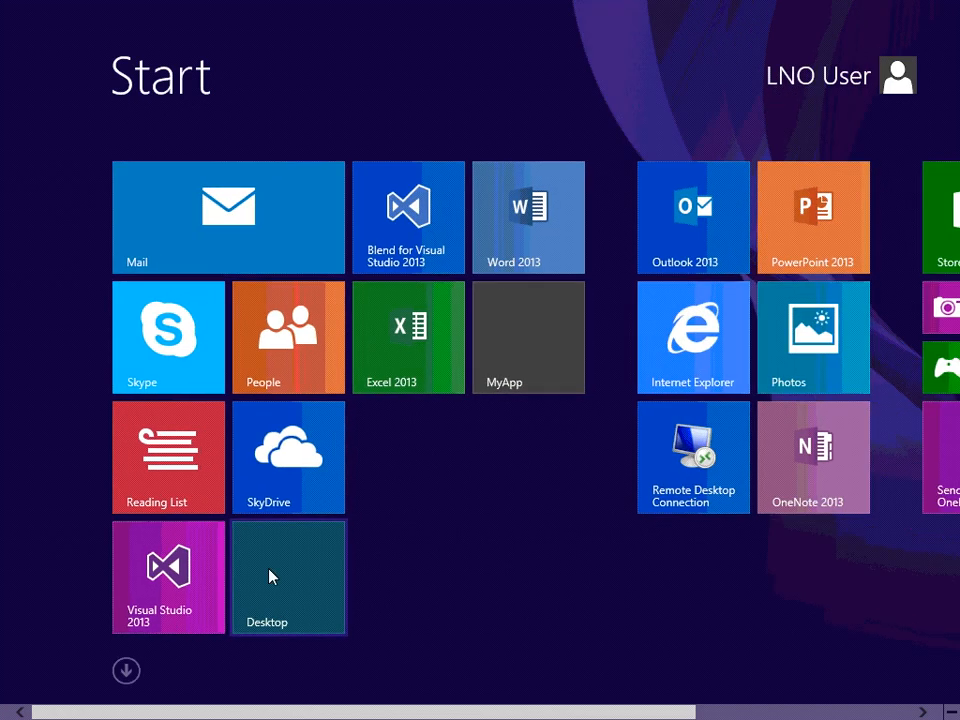
# Step: Leave the SimplisticNavigation app via the Desktop tile
pyautogui.click(168, 576)
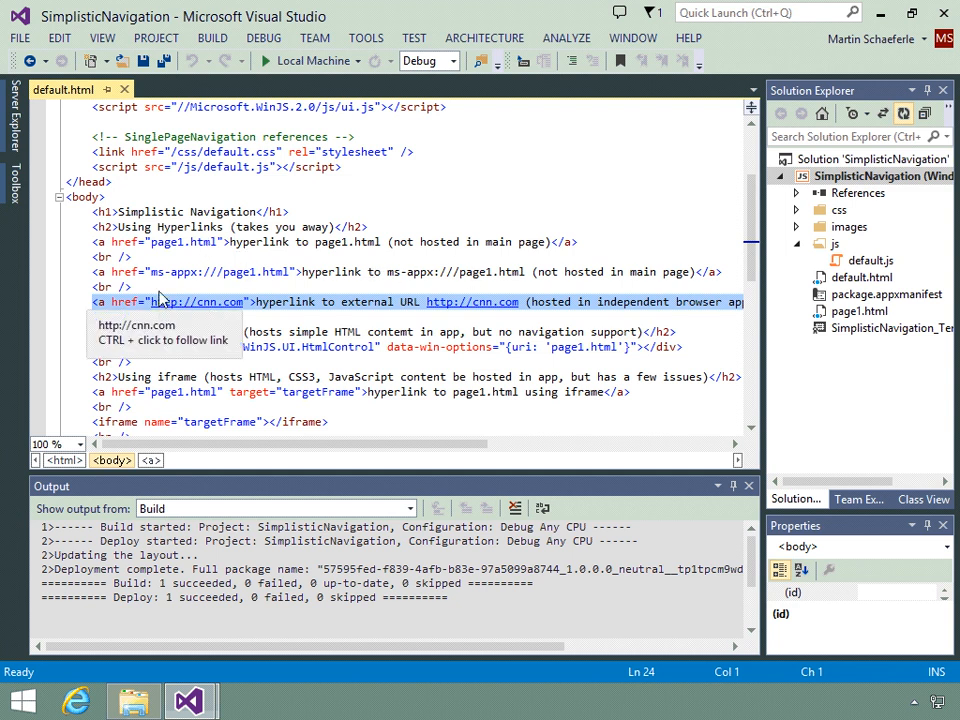
# Step: Select parts of the cnn.com and ms-appx link markup in default.html
pyautogui.click(168, 301)
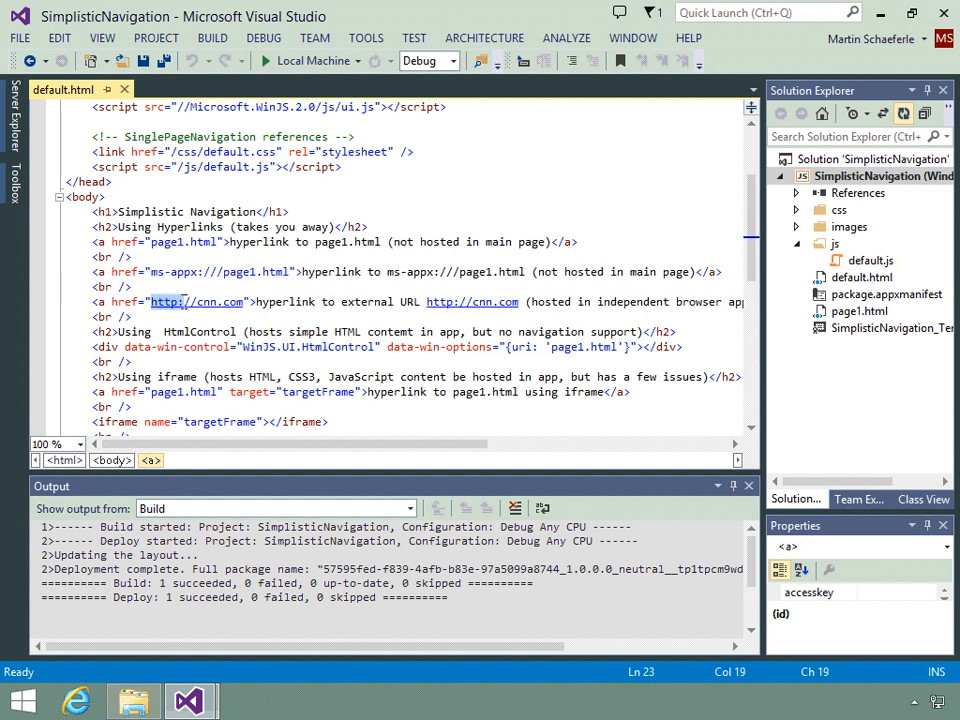
pyautogui.click(152, 272)
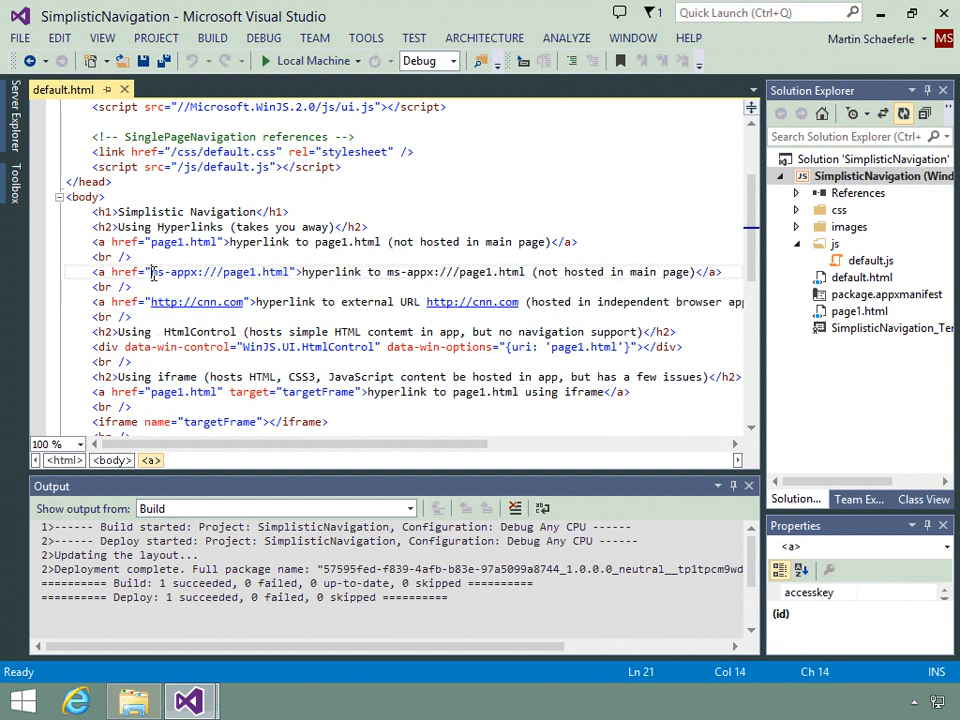
pyautogui.doubleClick(175, 271)
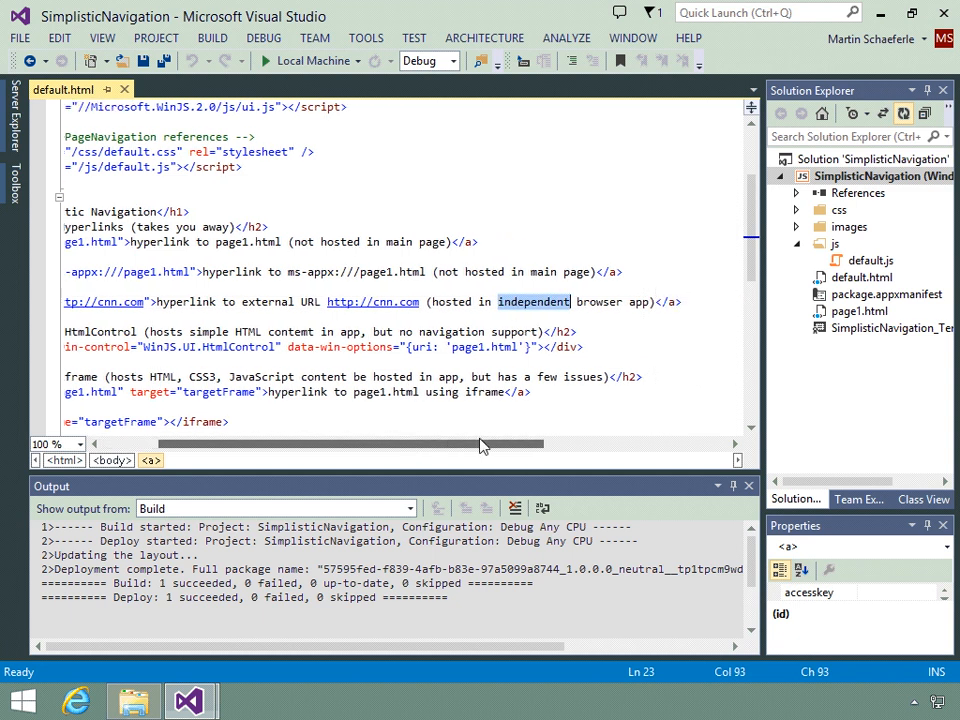
pyautogui.hscroll(-3)
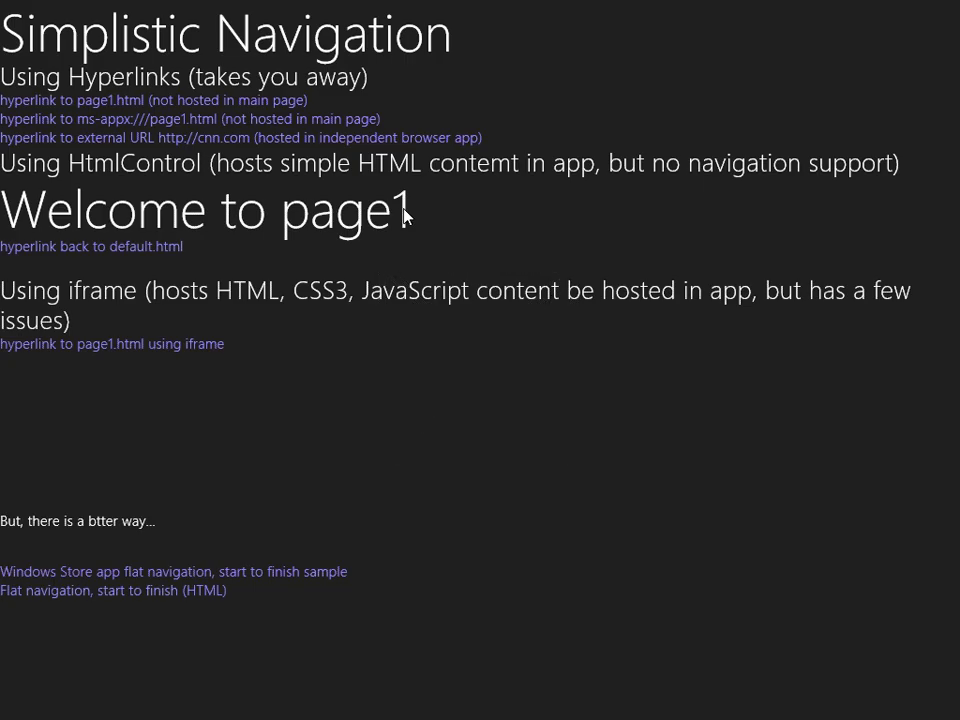
# Step: Follow the cnn.com hyperlink so CNN opens in Internet Explorer beside the app
pyautogui.click(238, 137)
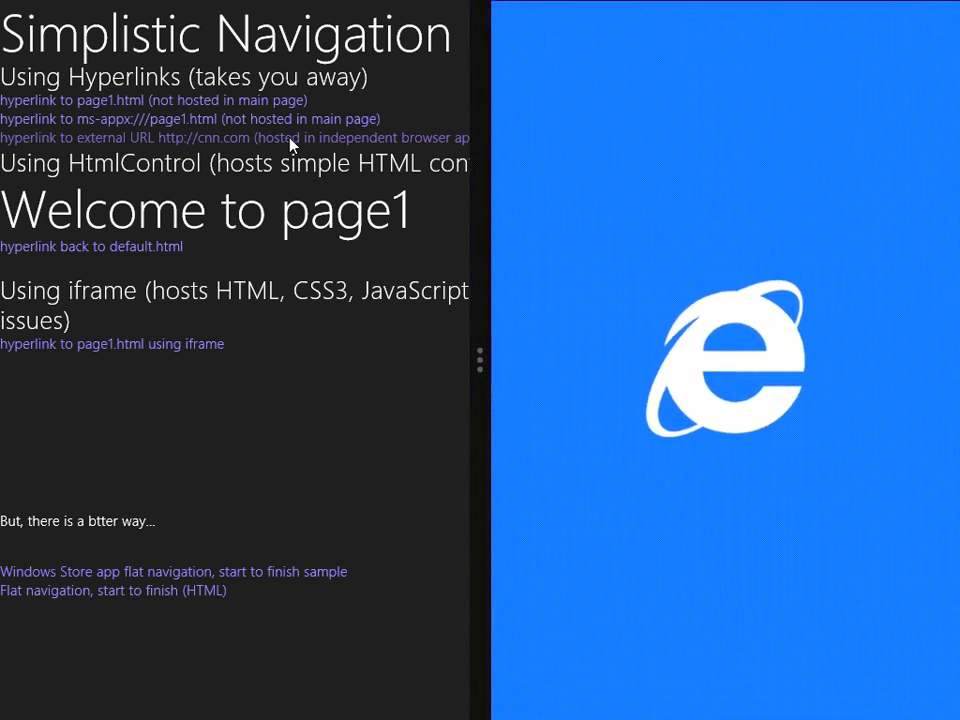
pyautogui.click(232, 137)
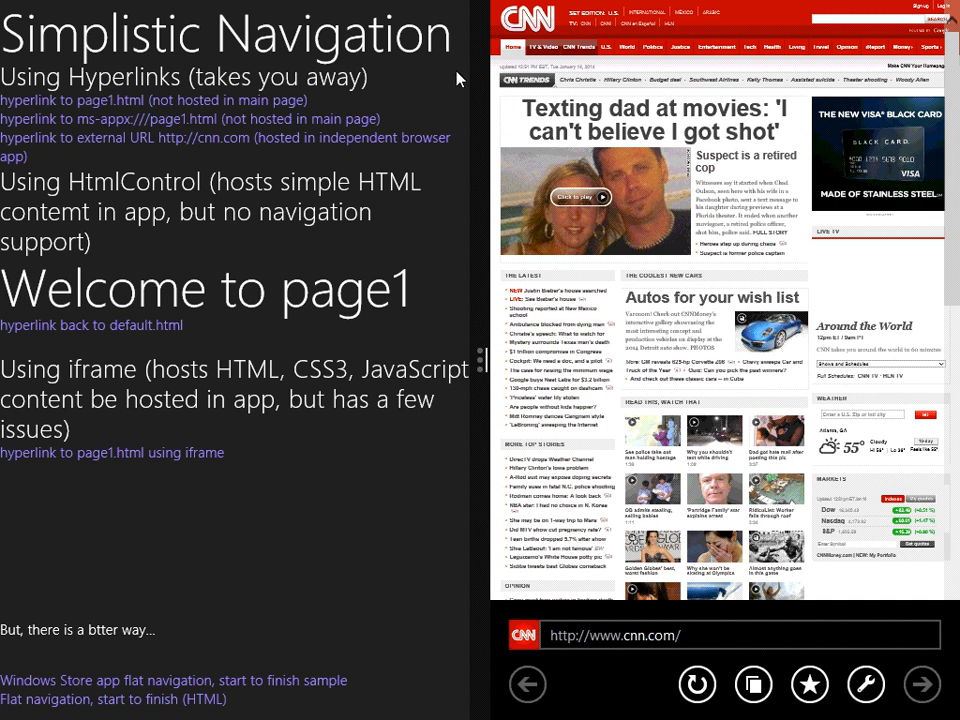
pyautogui.moveTo(253, 118)
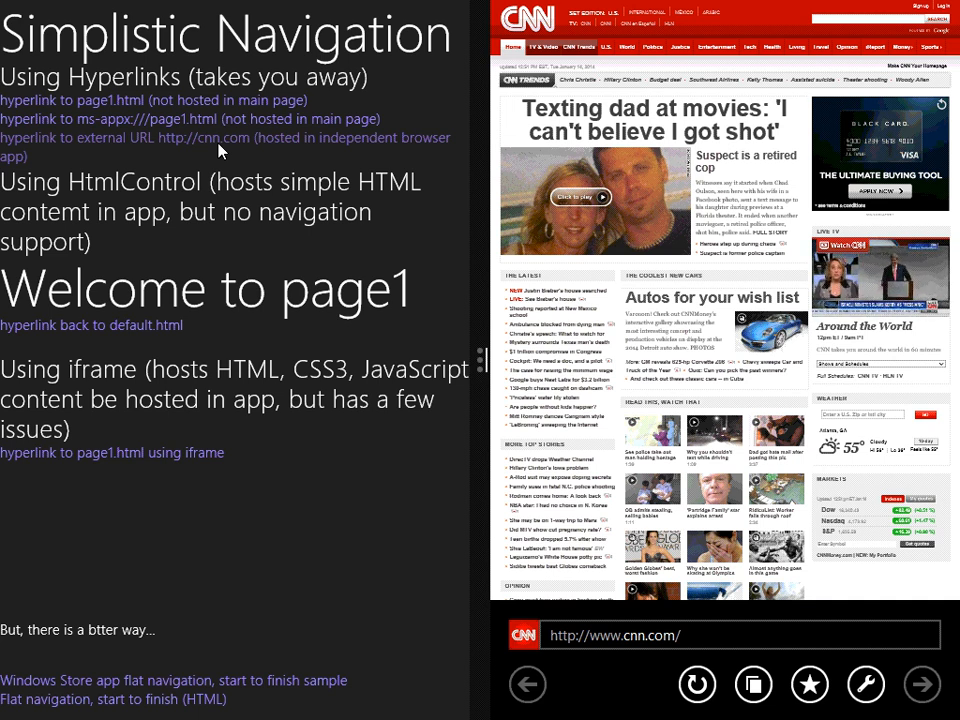
pyautogui.moveTo(348, 150)
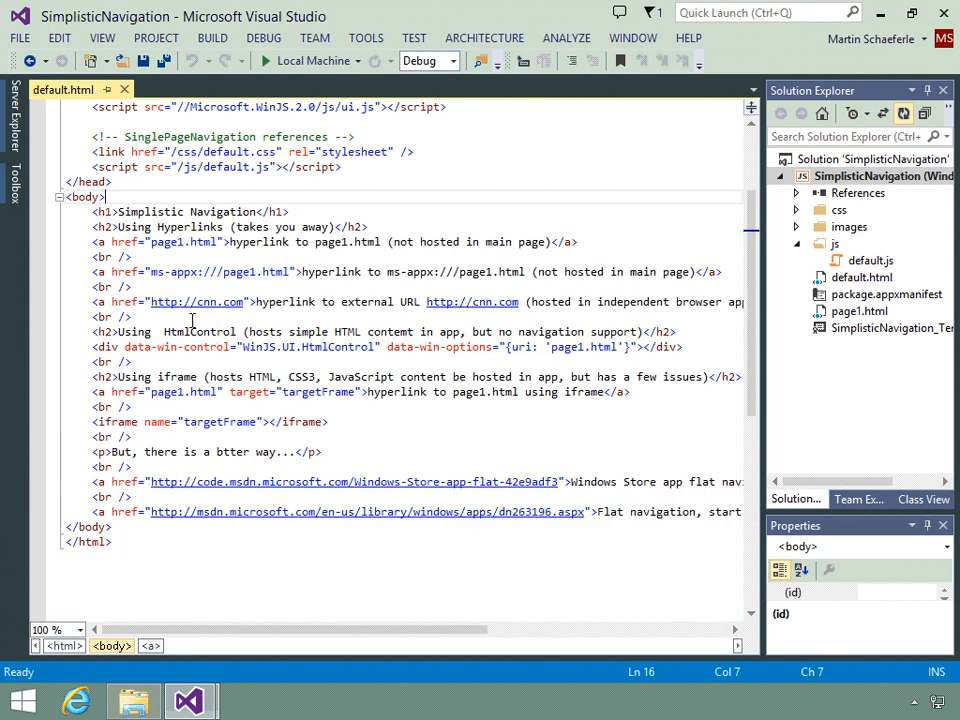
pyautogui.doubleClick(199, 331)
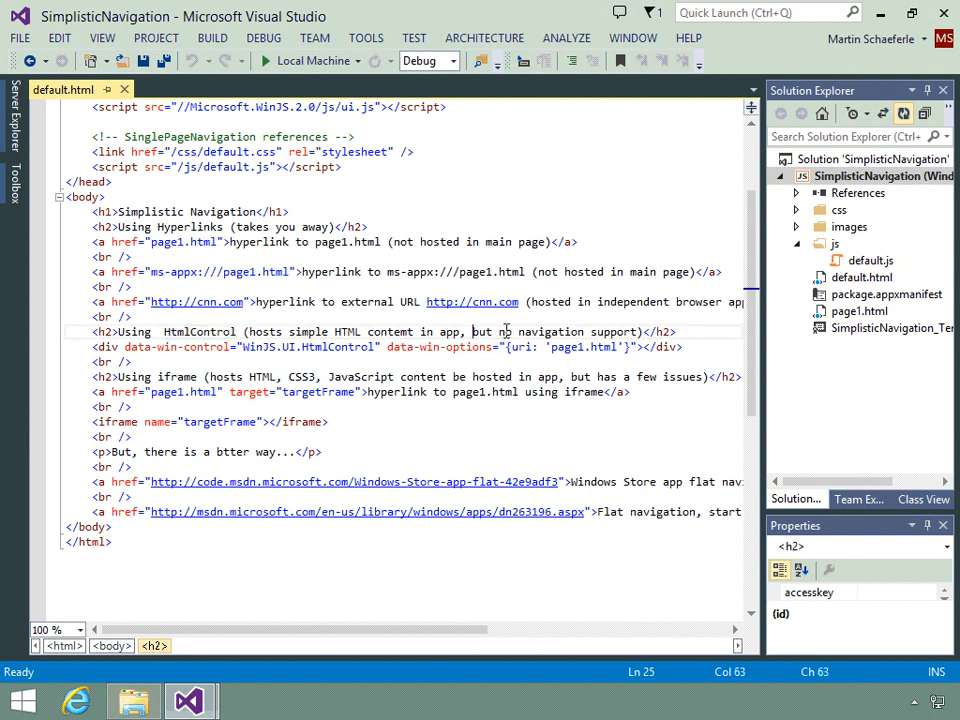
pyautogui.moveTo(473, 331); pyautogui.dragTo(645, 331)
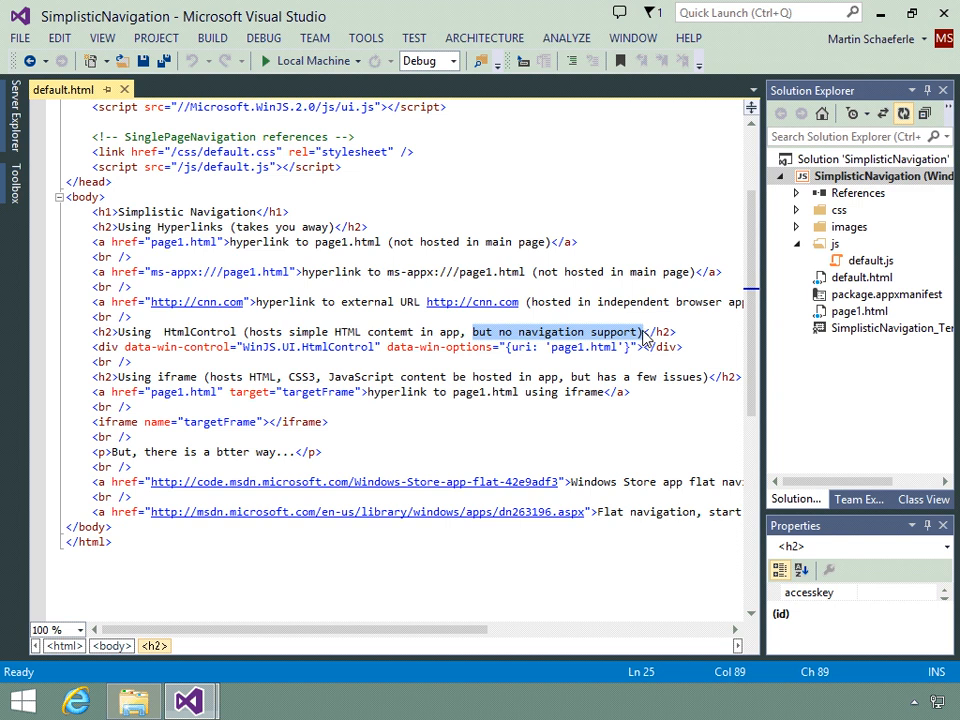
pyautogui.click(165, 331)
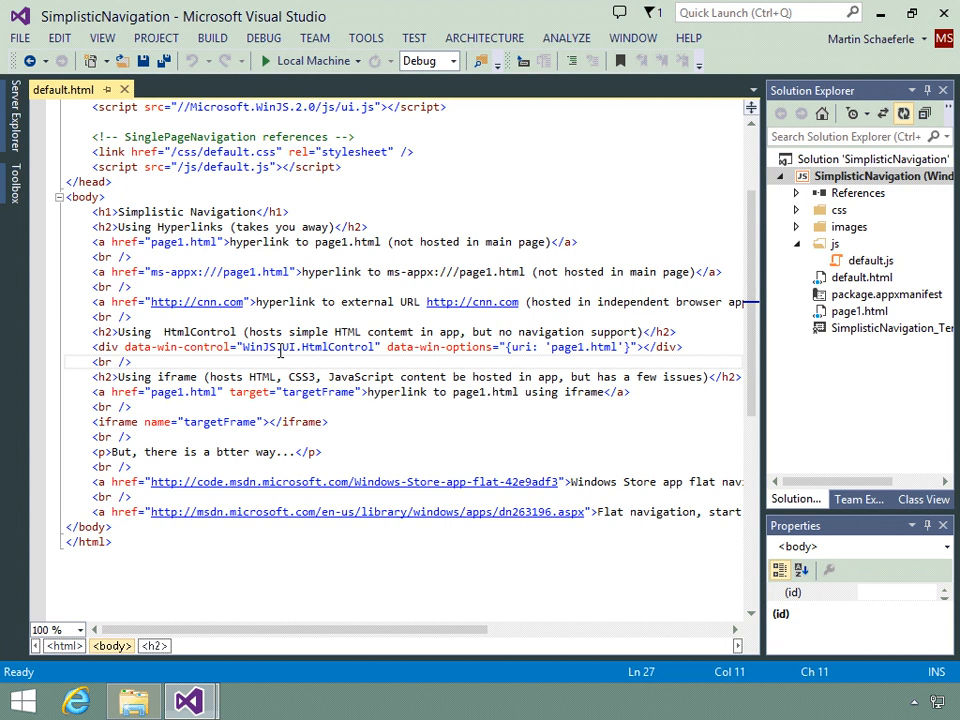
pyautogui.doubleClick(199, 331)
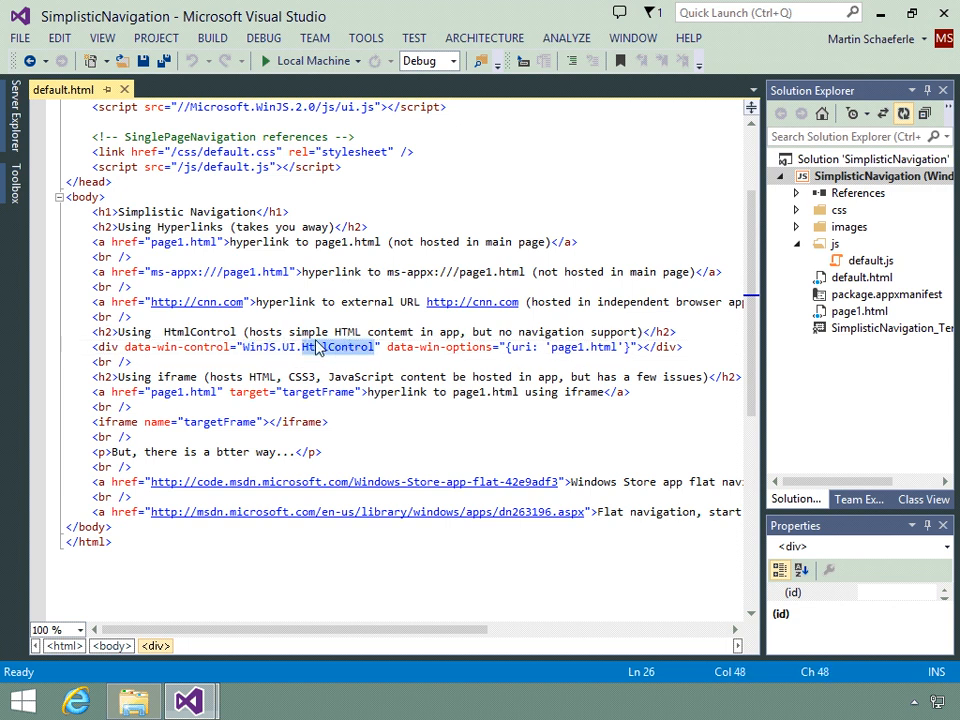
pyautogui.doubleClick(337, 347)
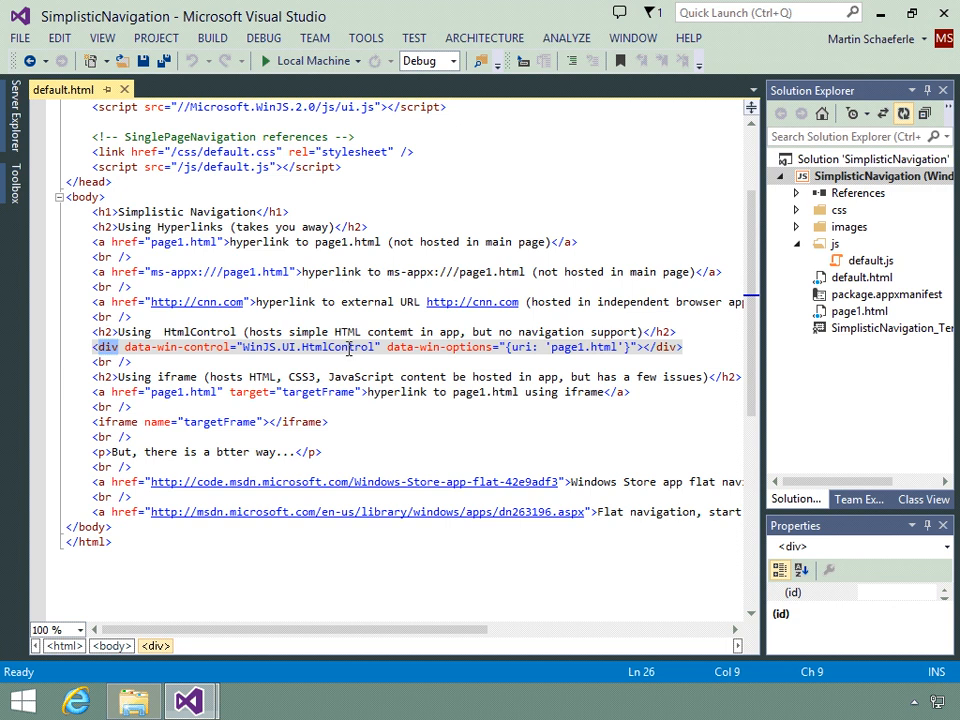
pyautogui.doubleClick(337, 347)
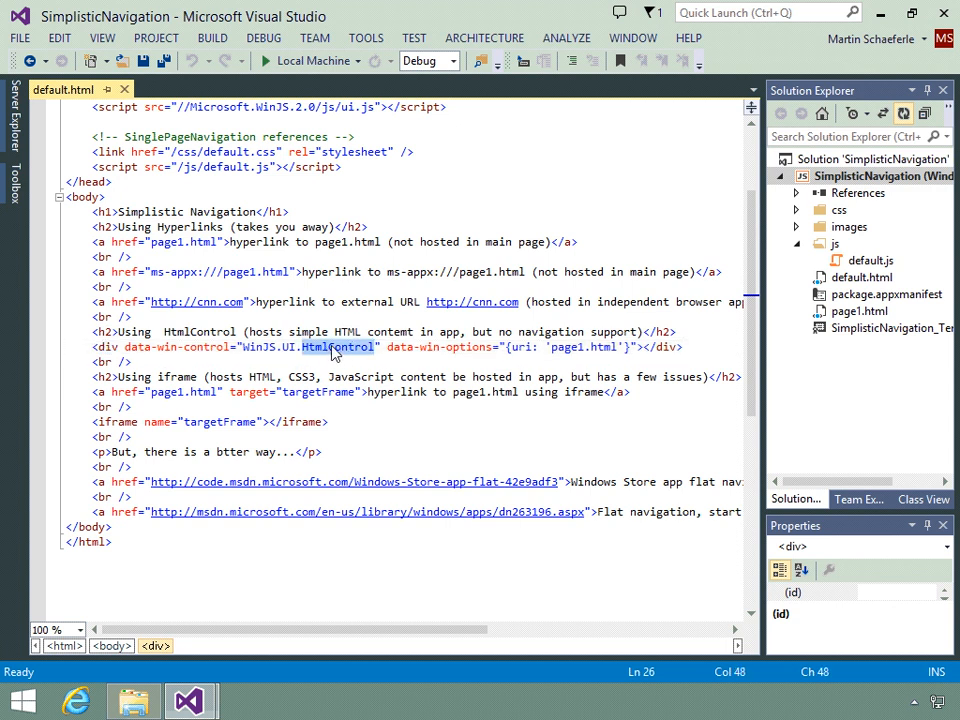
pyautogui.moveTo(335, 362)
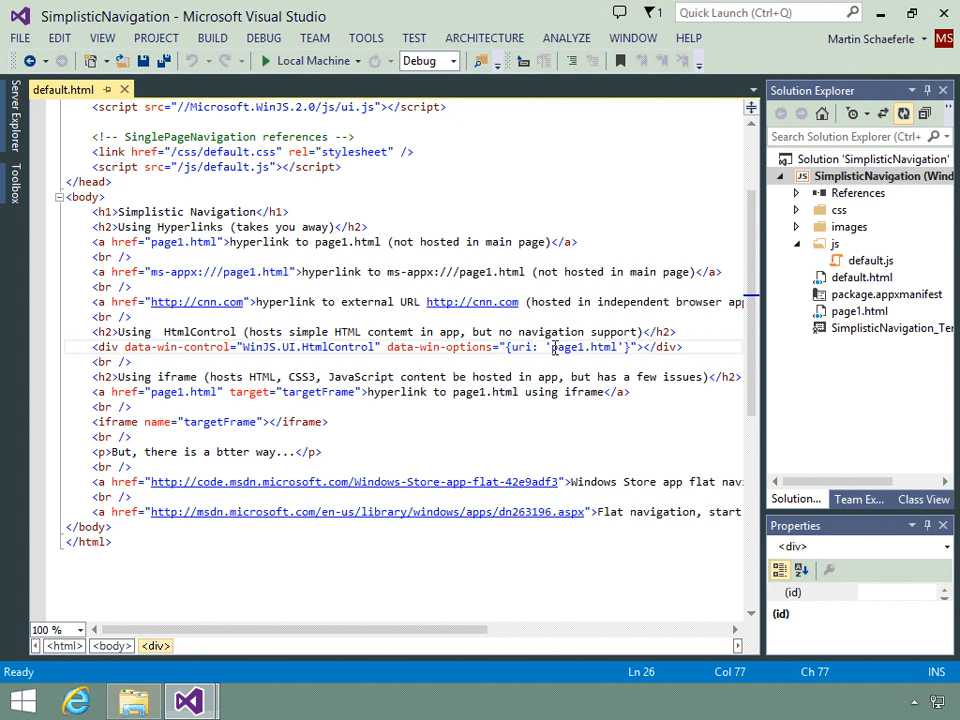
pyautogui.doubleClick(585, 347)
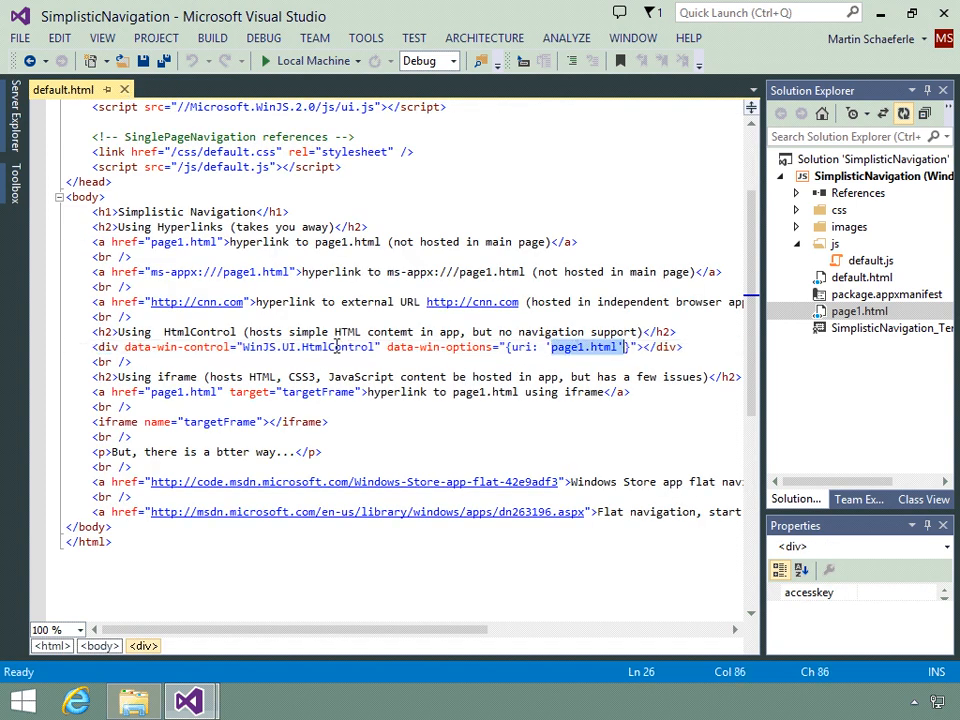
pyautogui.doubleClick(332, 347)
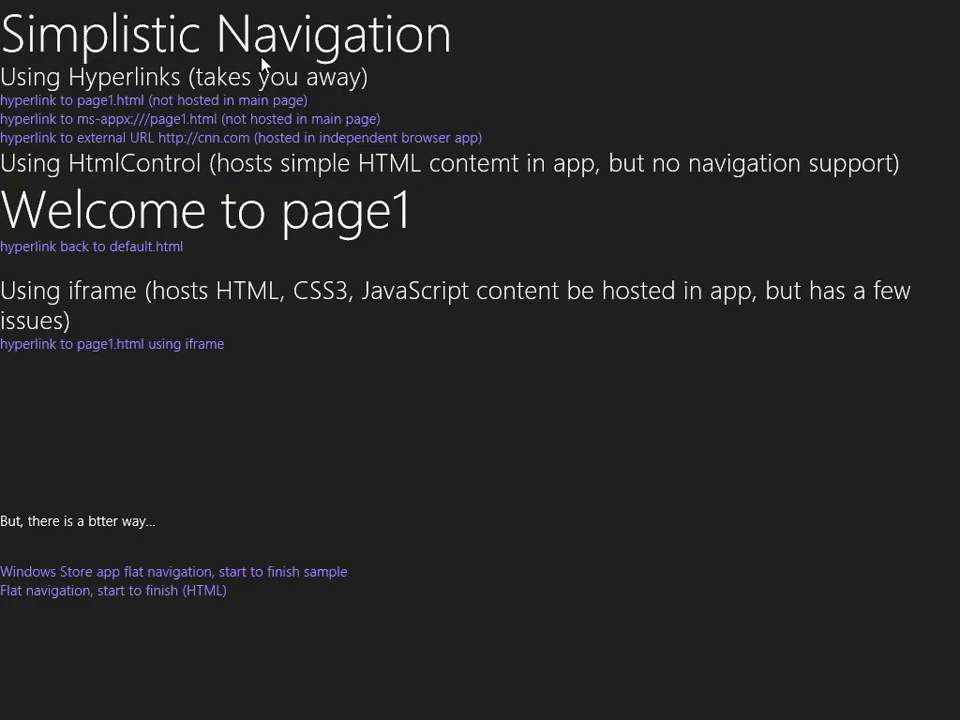
pyautogui.moveTo(108, 172)
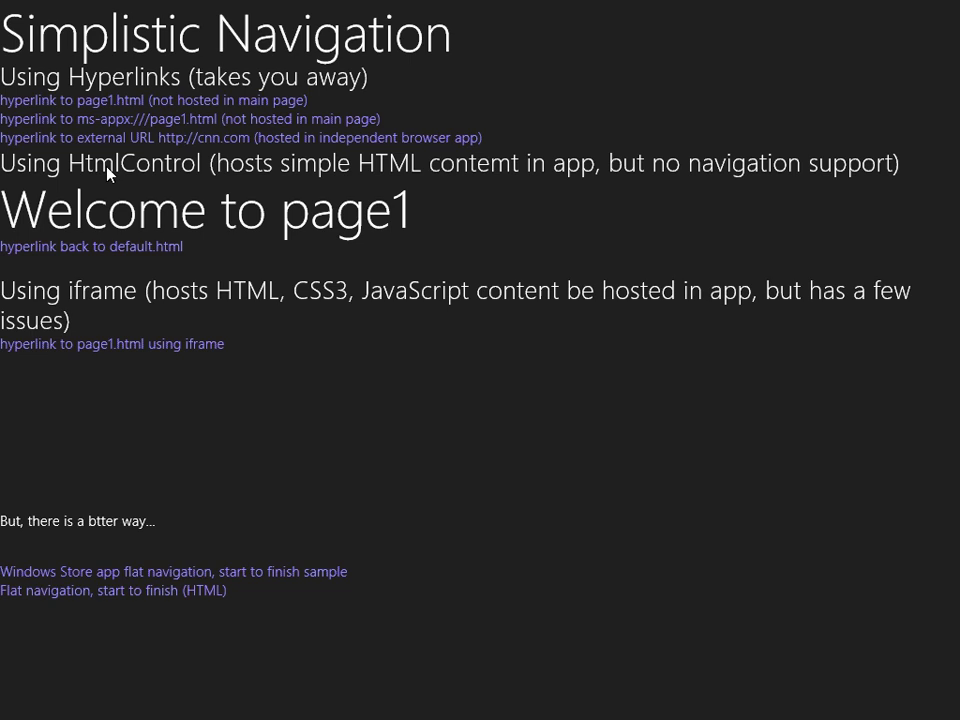
pyautogui.moveTo(60, 178)
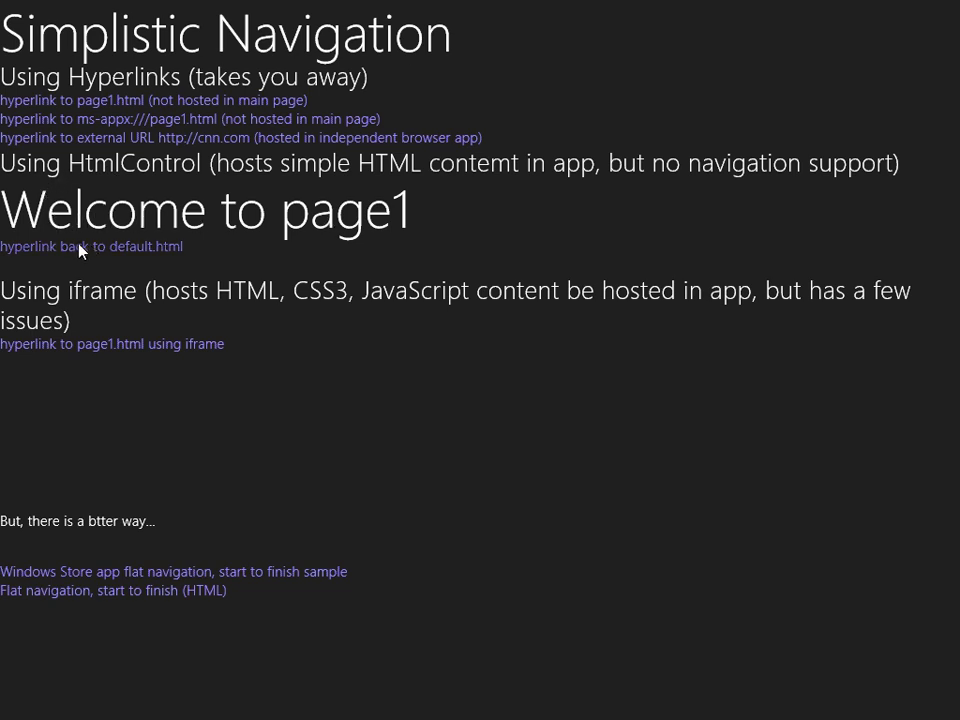
pyautogui.moveTo(100, 231)
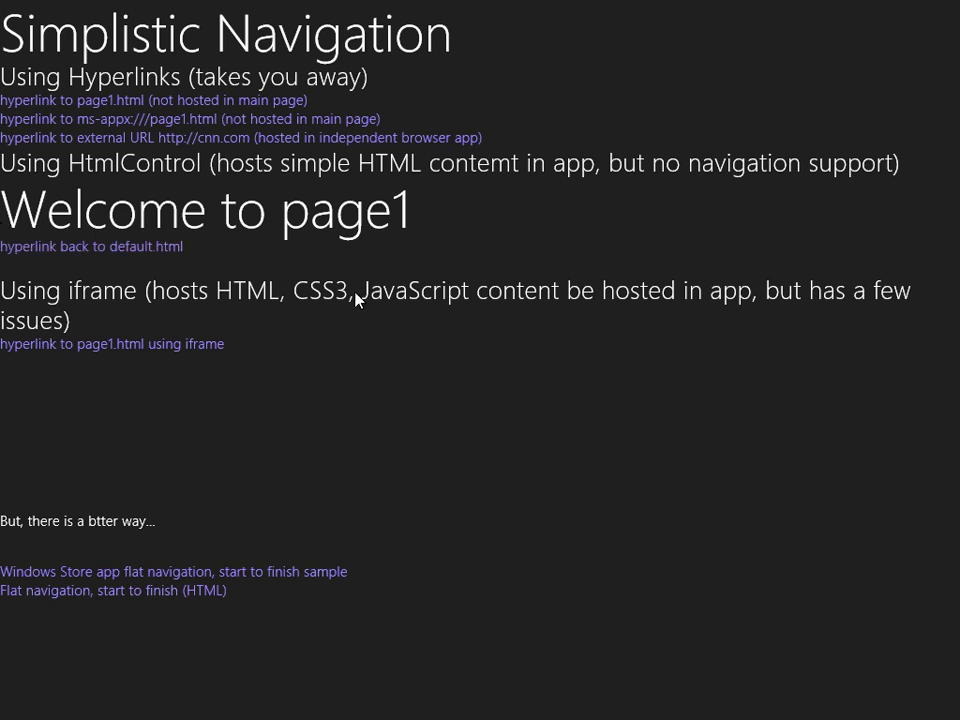
pyautogui.moveTo(149, 247)
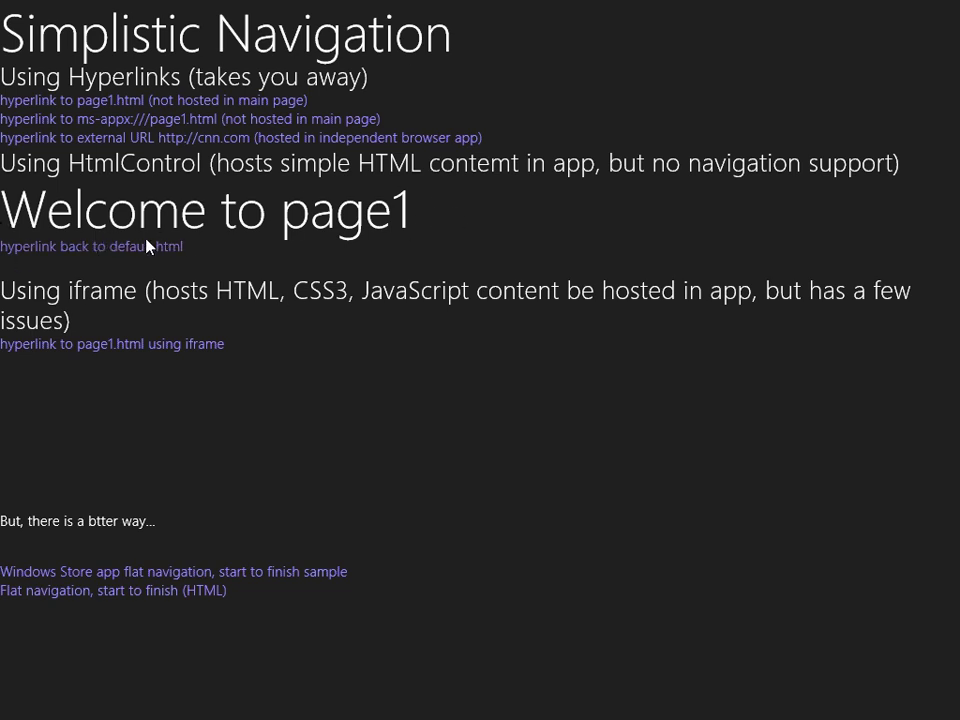
pyautogui.moveTo(255, 230)
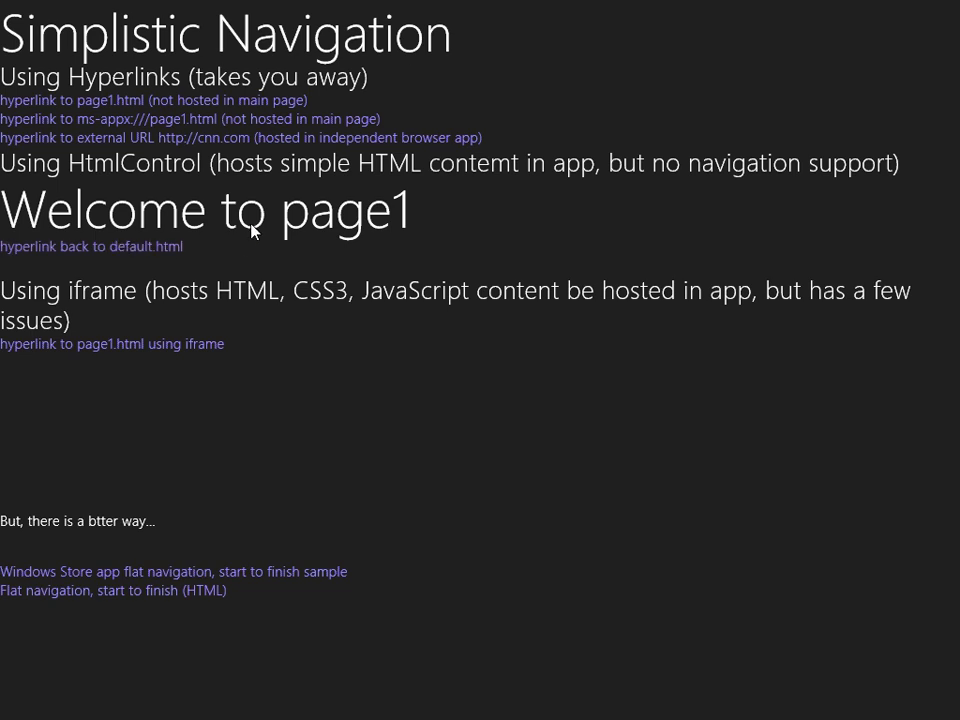
pyautogui.moveTo(435, 191)
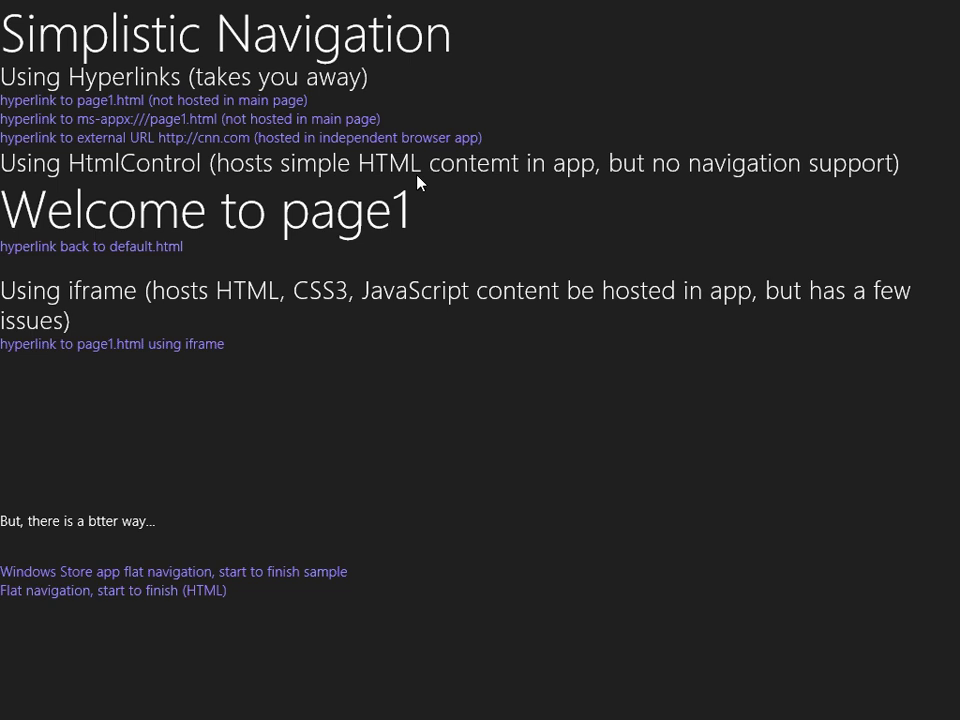
pyautogui.moveTo(213, 235)
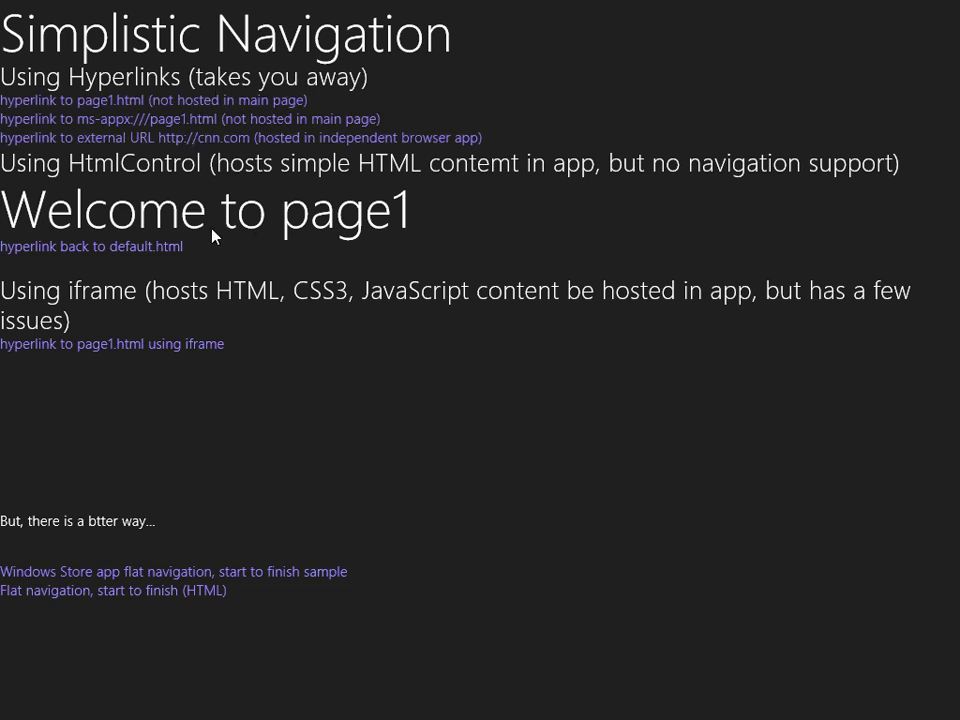
pyautogui.moveTo(157, 245)
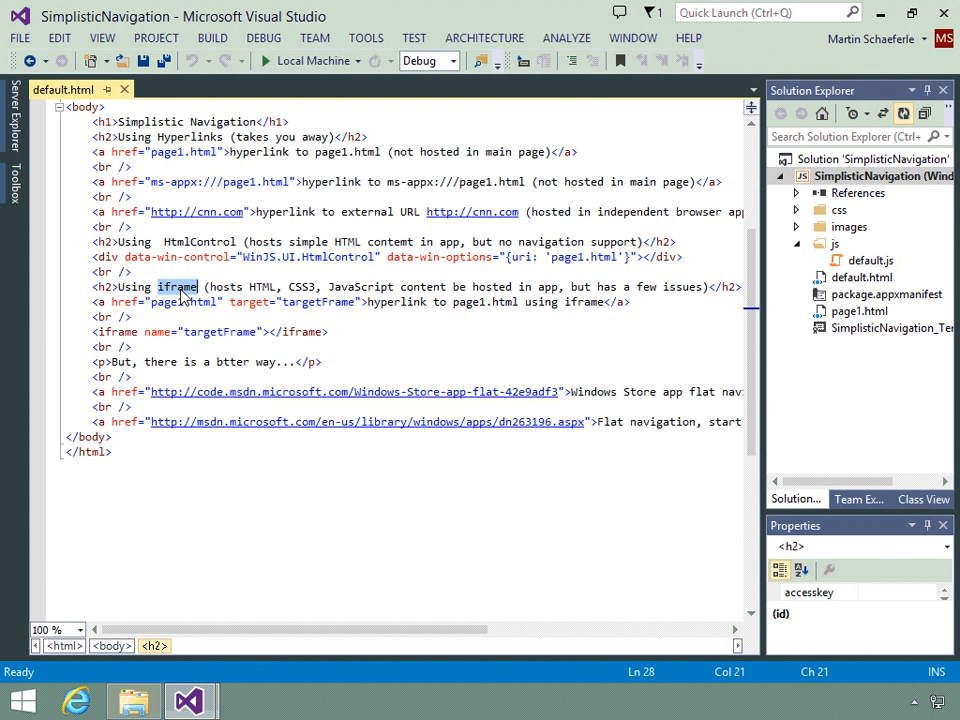
pyautogui.moveTo(338, 286)
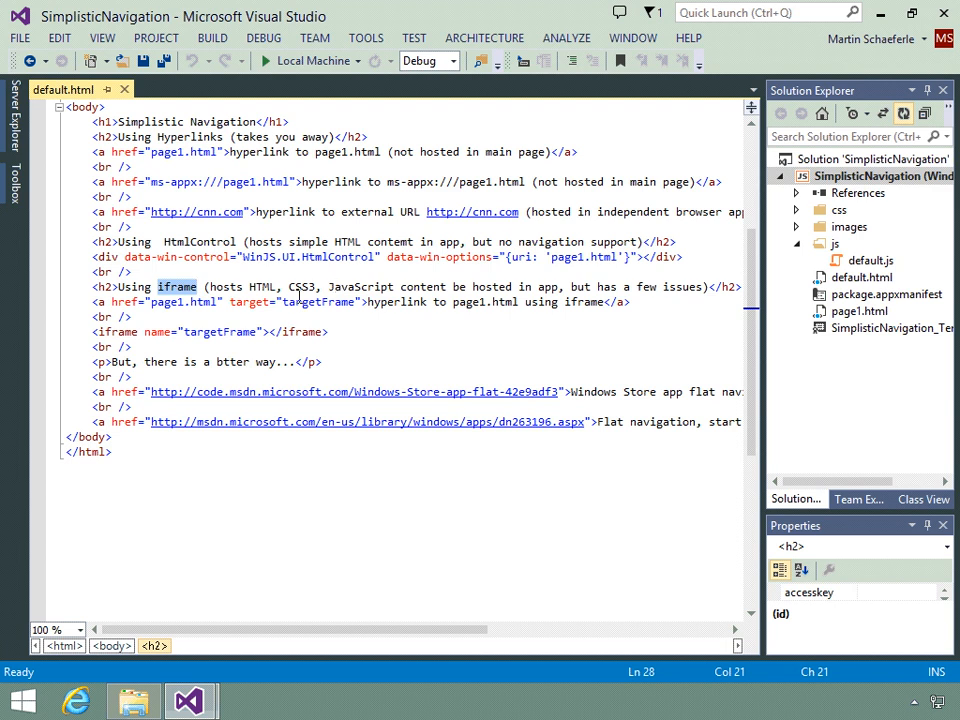
pyautogui.click(123, 302)
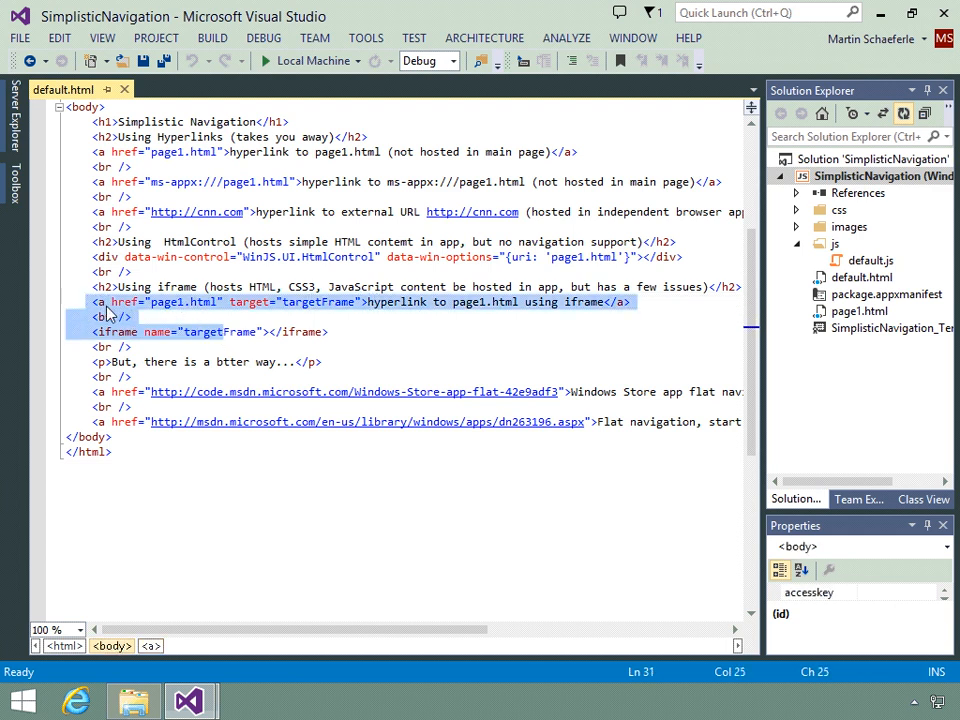
pyautogui.click(315, 302)
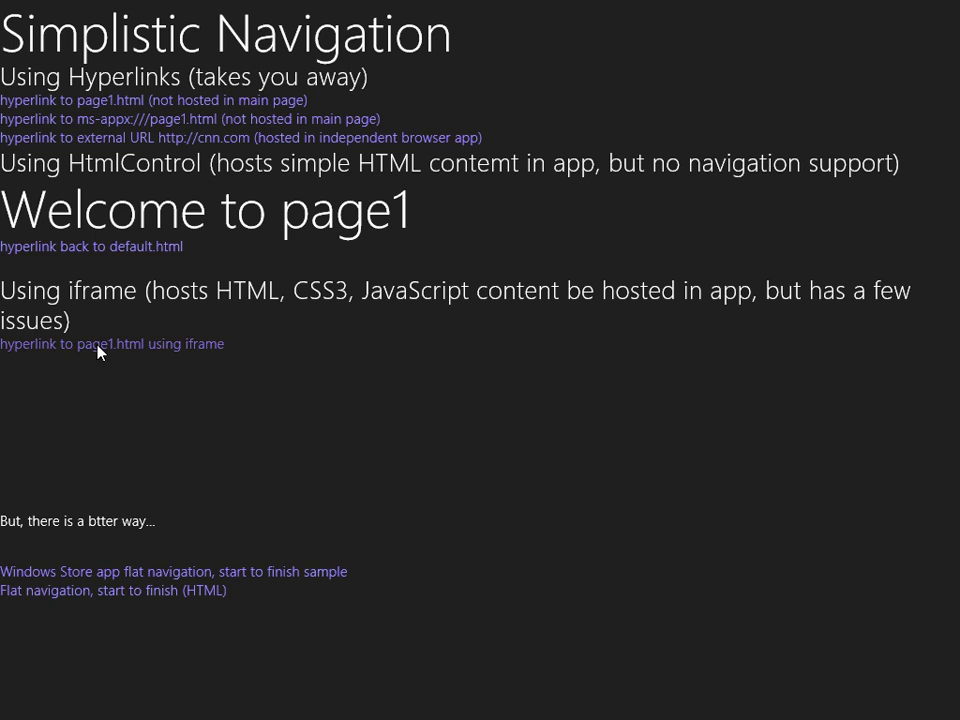
pyautogui.moveTo(172, 352)
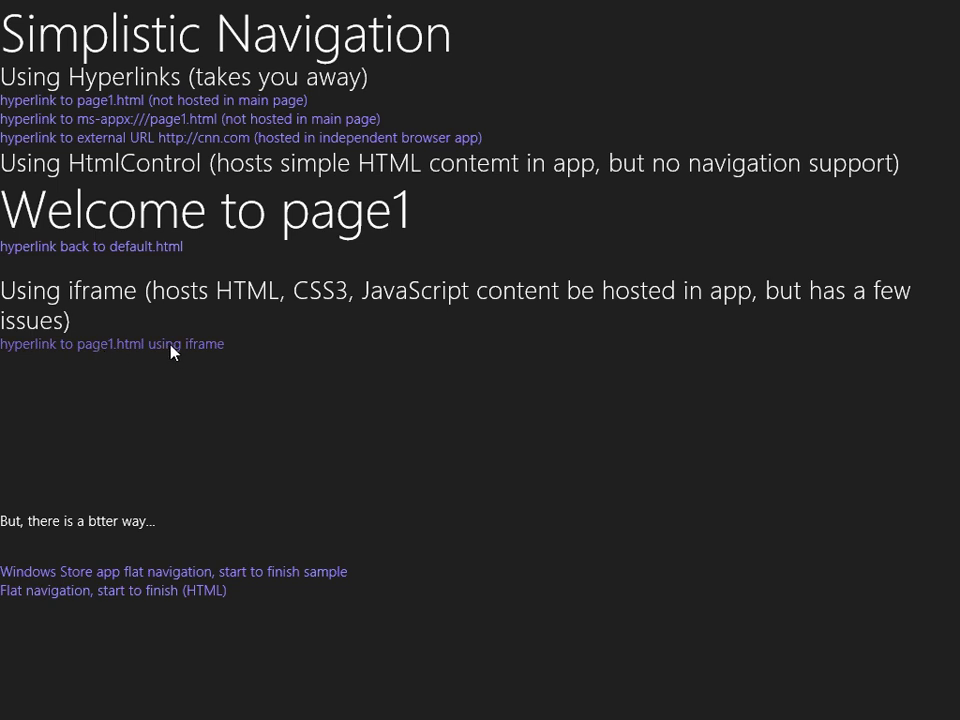
# Step: Load page1.html into the iframe via 'hyperlink to page1.html using iframe'
pyautogui.click(113, 343)
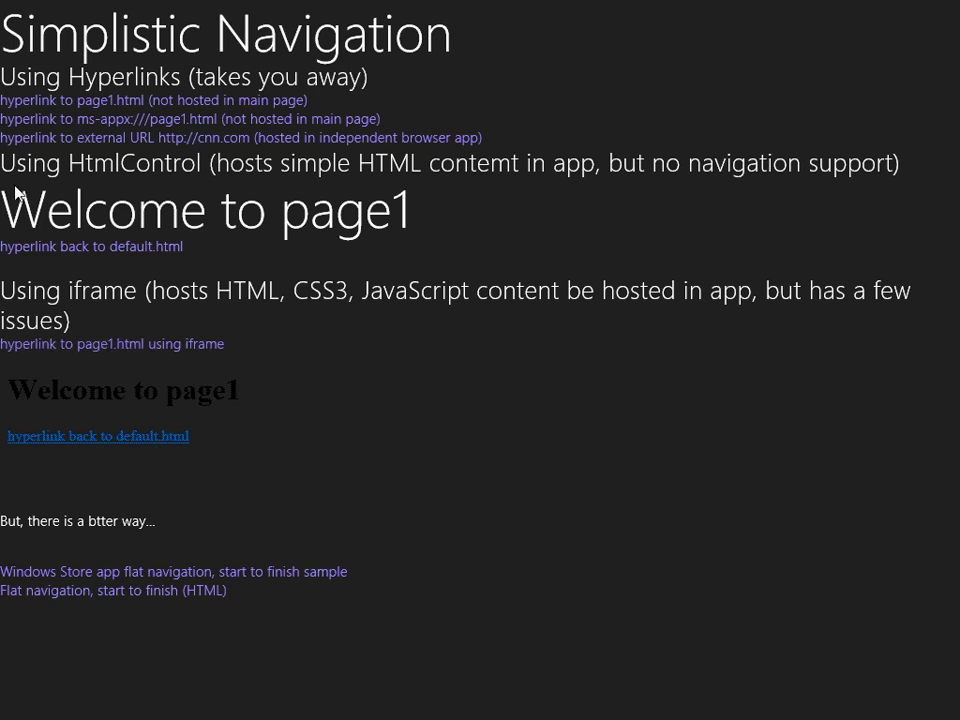
pyautogui.moveTo(440, 197)
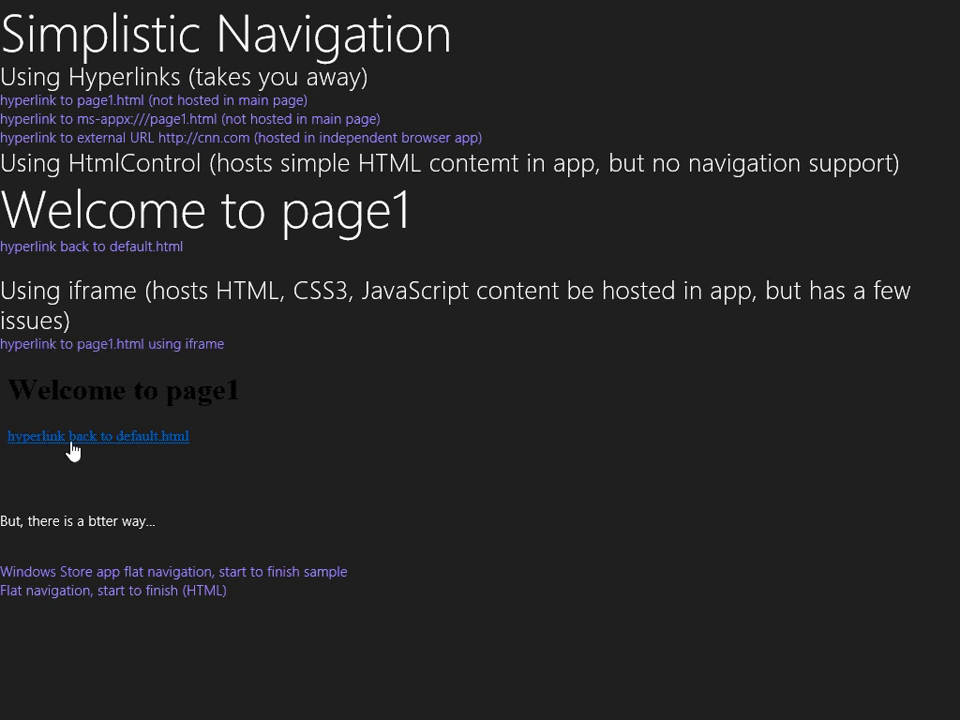
pyautogui.moveTo(238, 435)
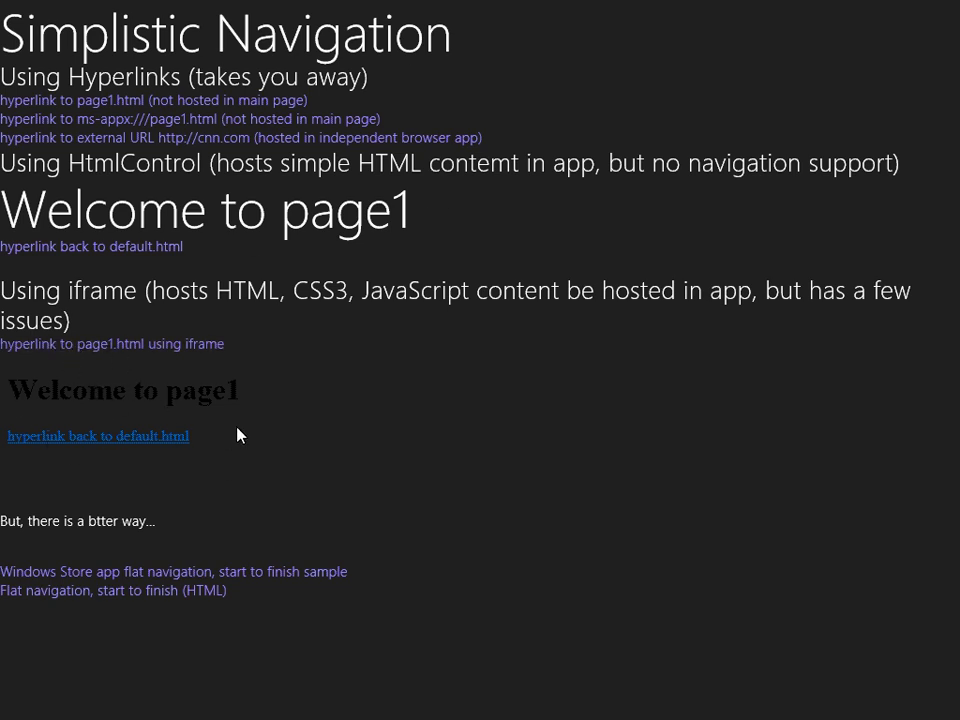
pyautogui.moveTo(249, 504)
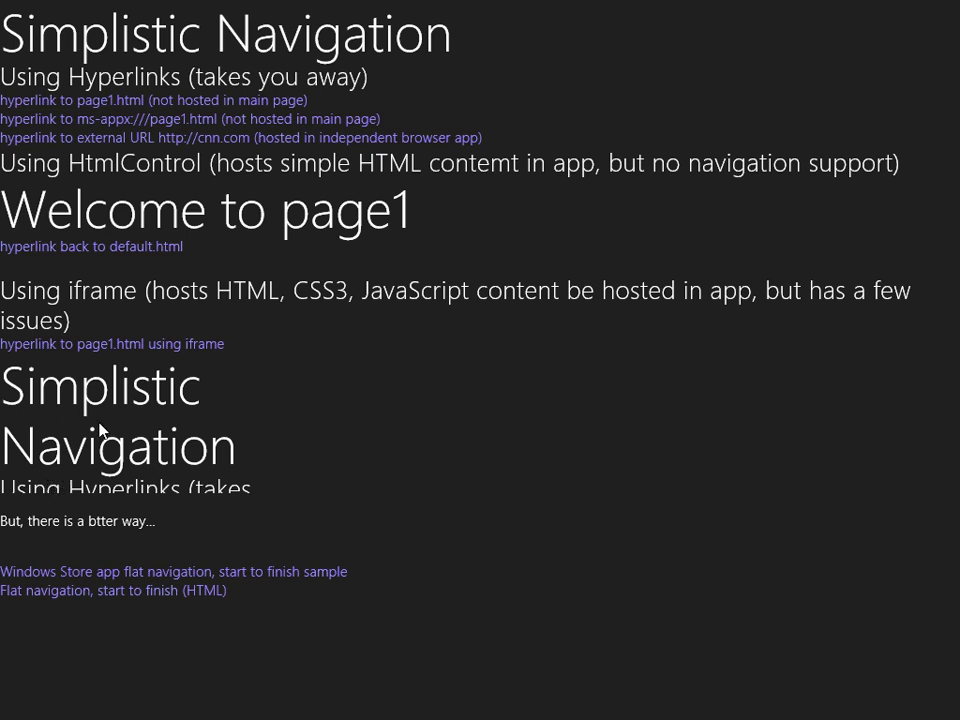
pyautogui.moveTo(62, 418)
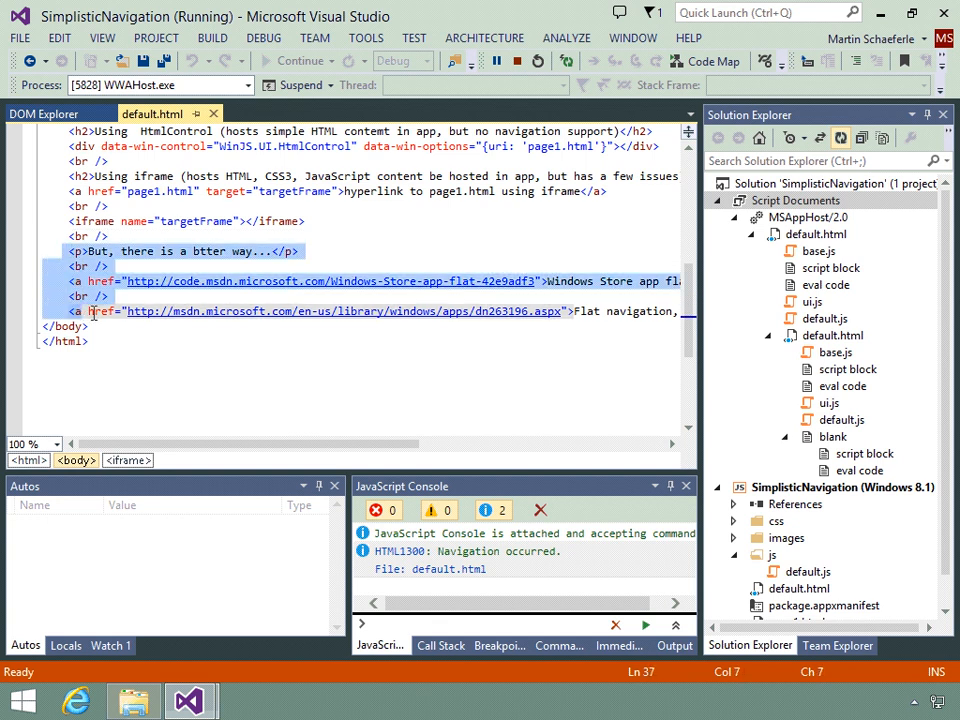
pyautogui.click(502, 311)
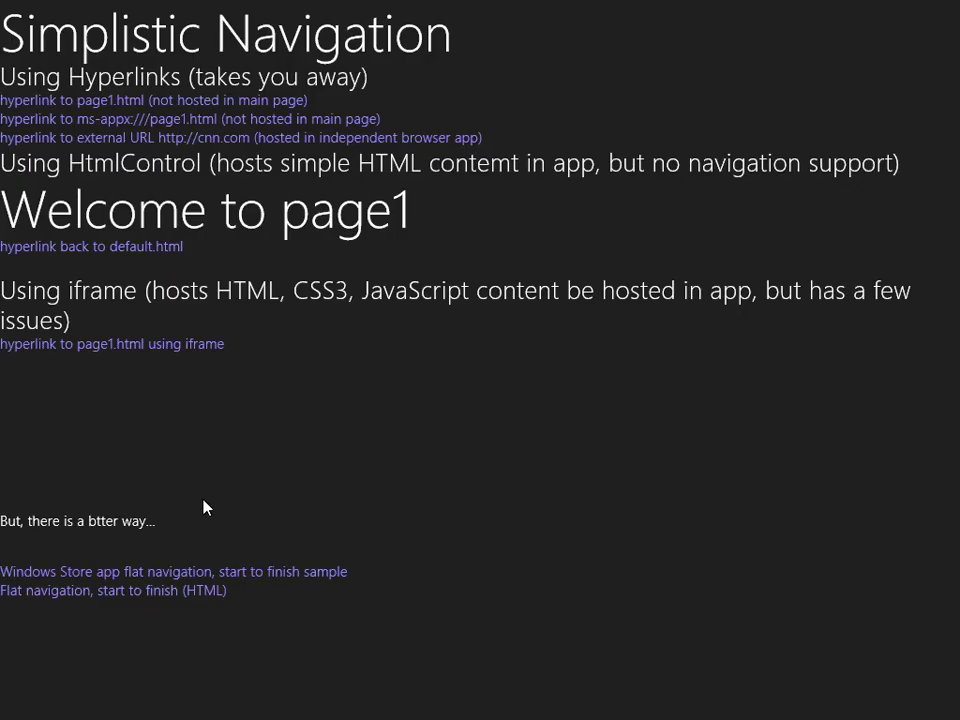
pyautogui.moveTo(118, 578)
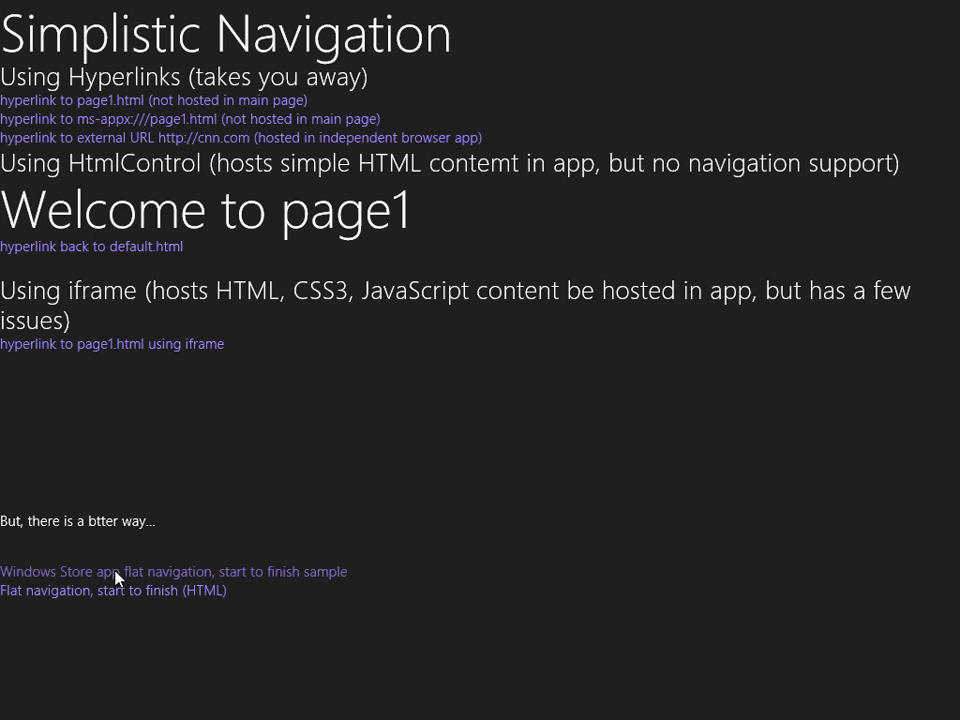
pyautogui.click(174, 571)
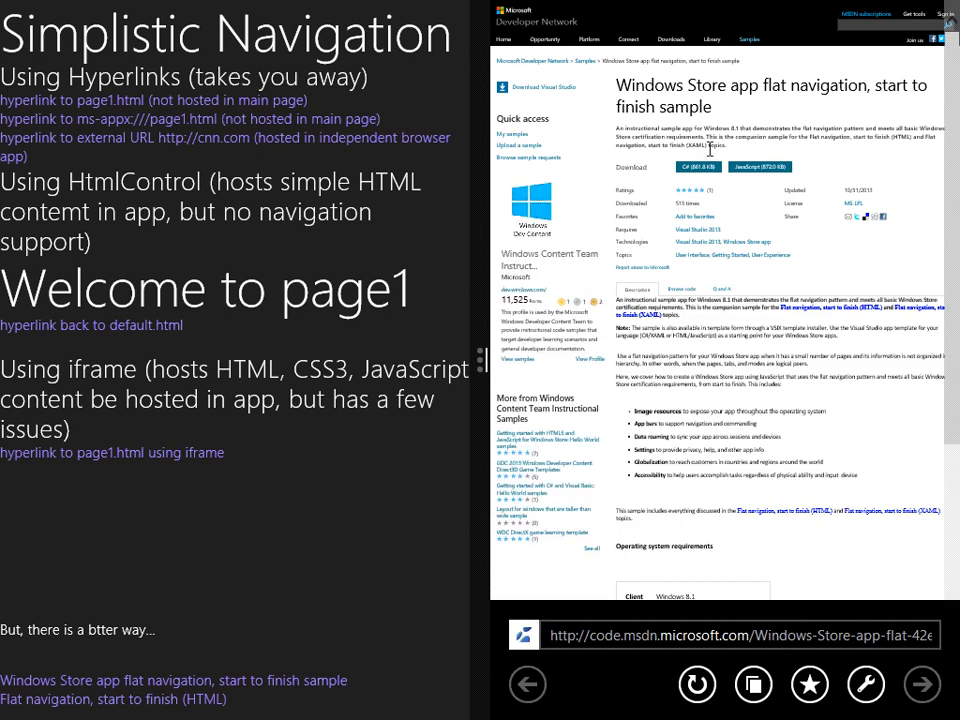
pyautogui.moveTo(725, 117)
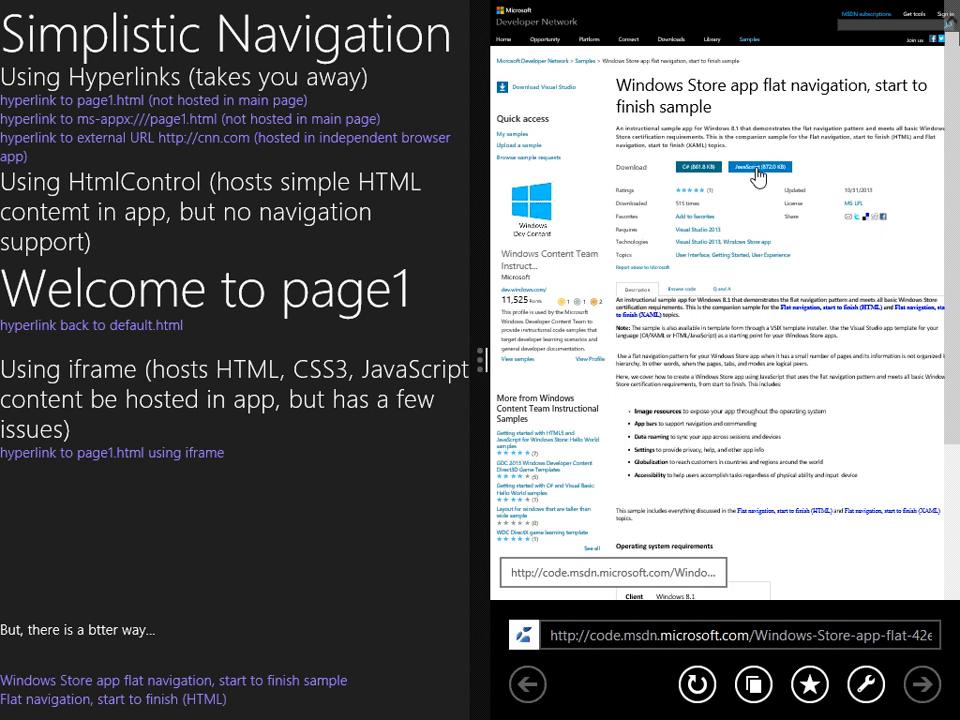
pyautogui.moveTo(620, 240)
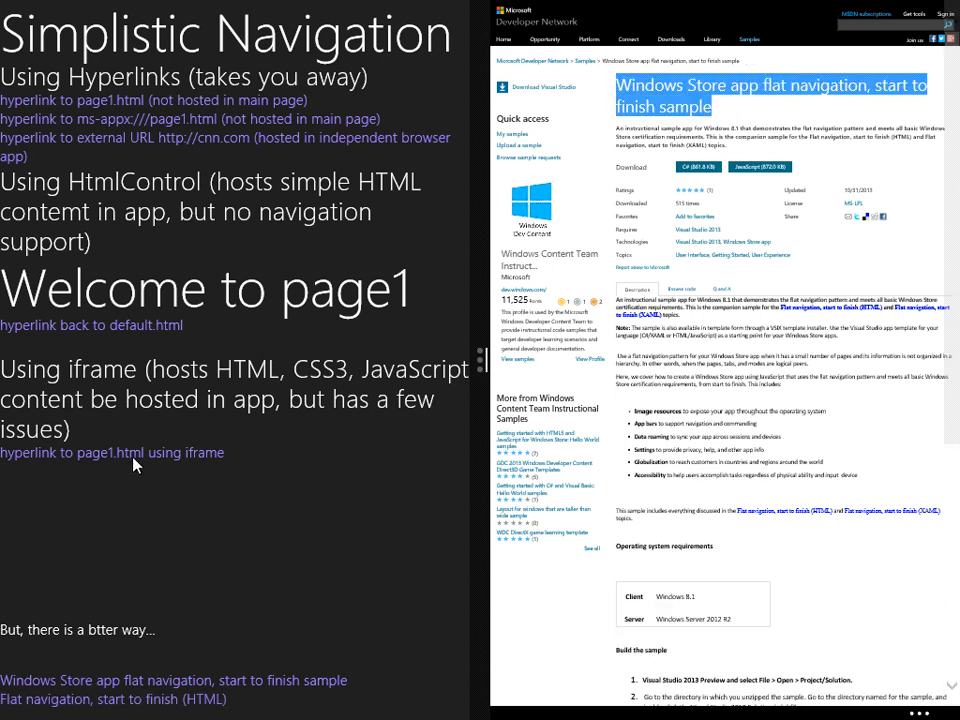
pyautogui.moveTo(239, 493)
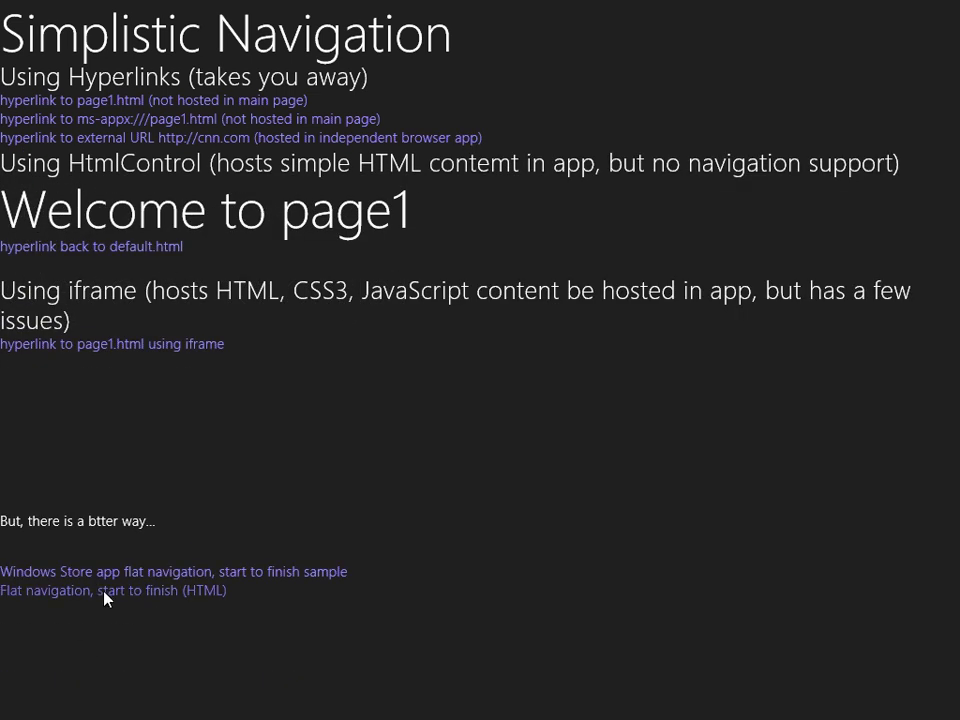
# Step: Open 'Flat navigation, start to finish (HTML)' and scroll to its navigation implementation section
pyautogui.click(113, 590)
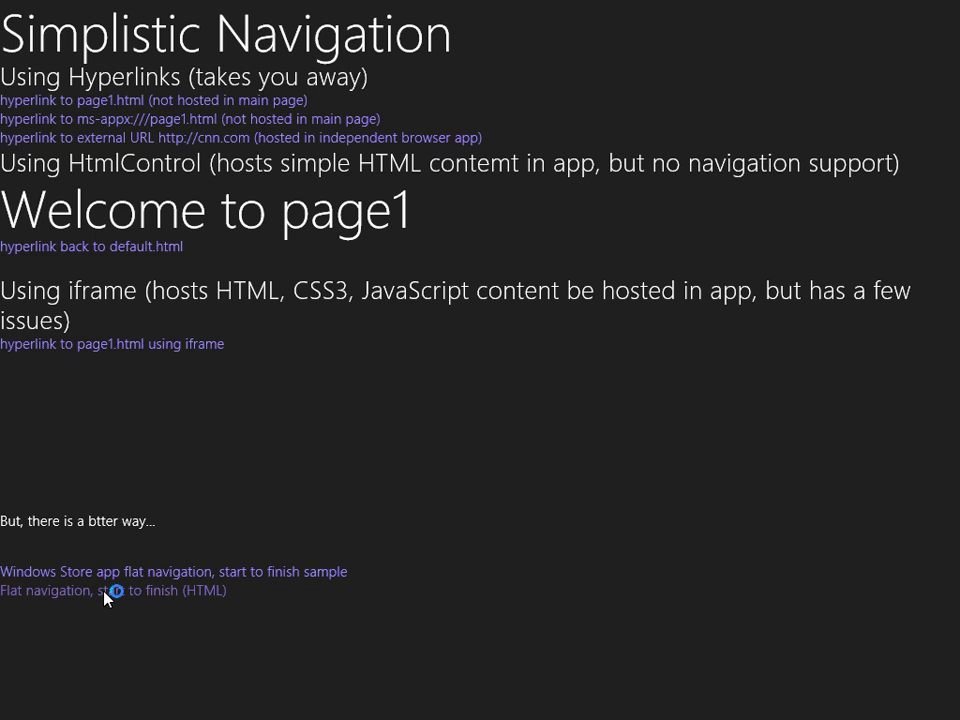
pyautogui.click(112, 590)
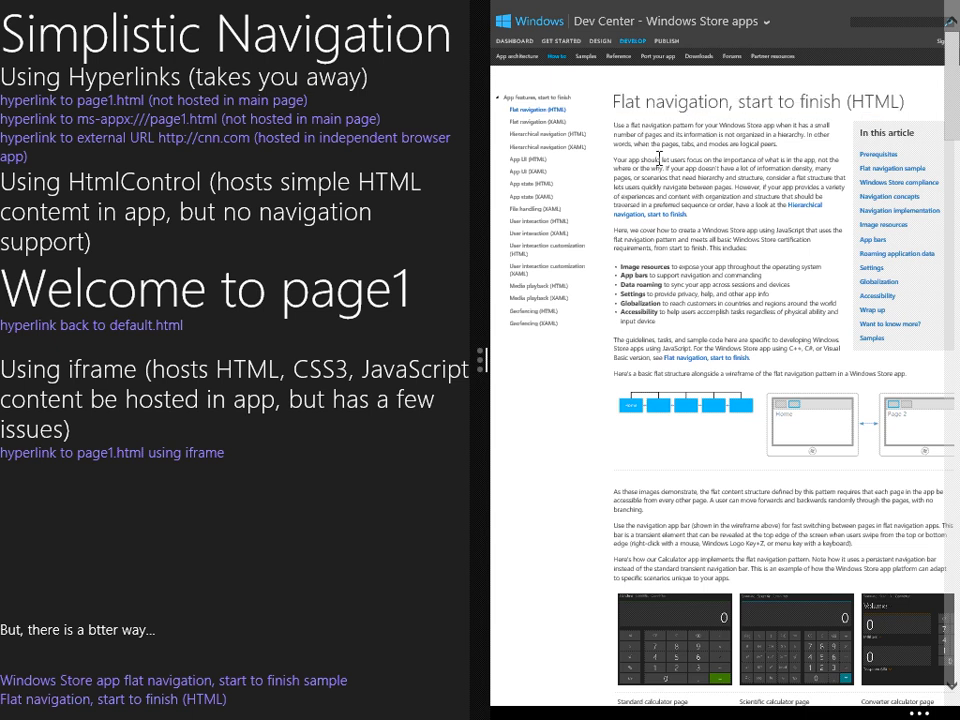
pyautogui.scroll(-3)
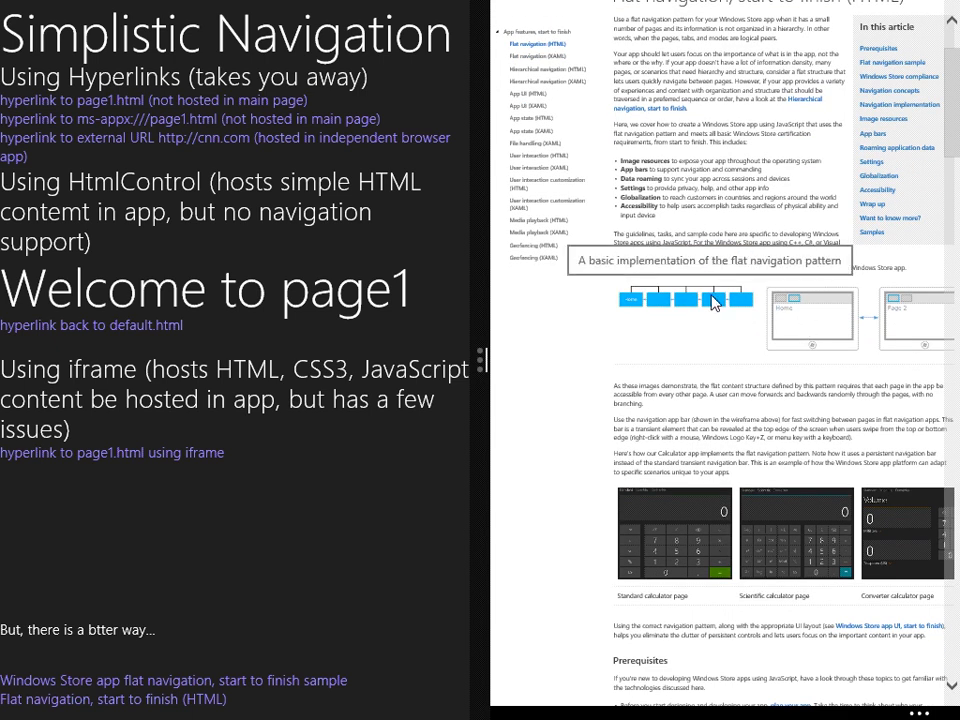
pyautogui.scroll(-3)
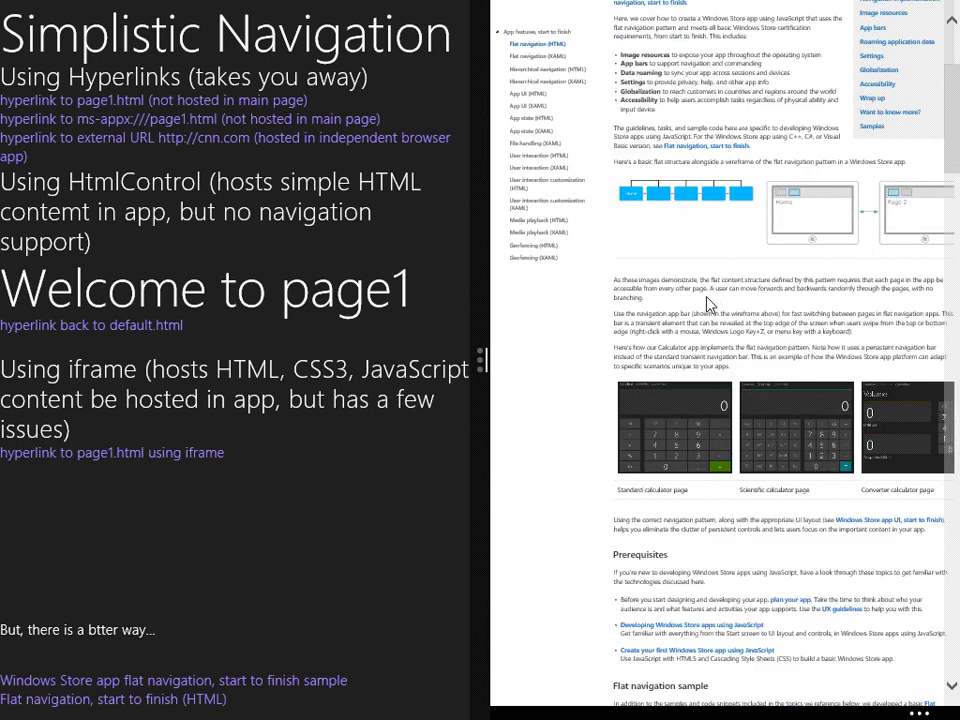
pyautogui.scroll(-3)
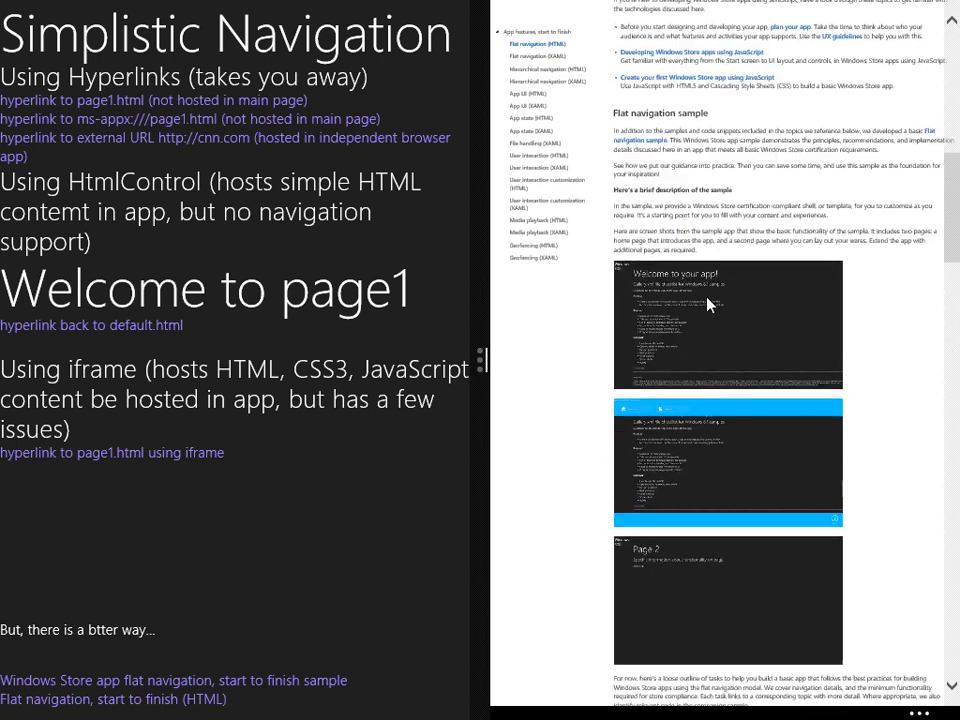
pyautogui.scroll(-3)
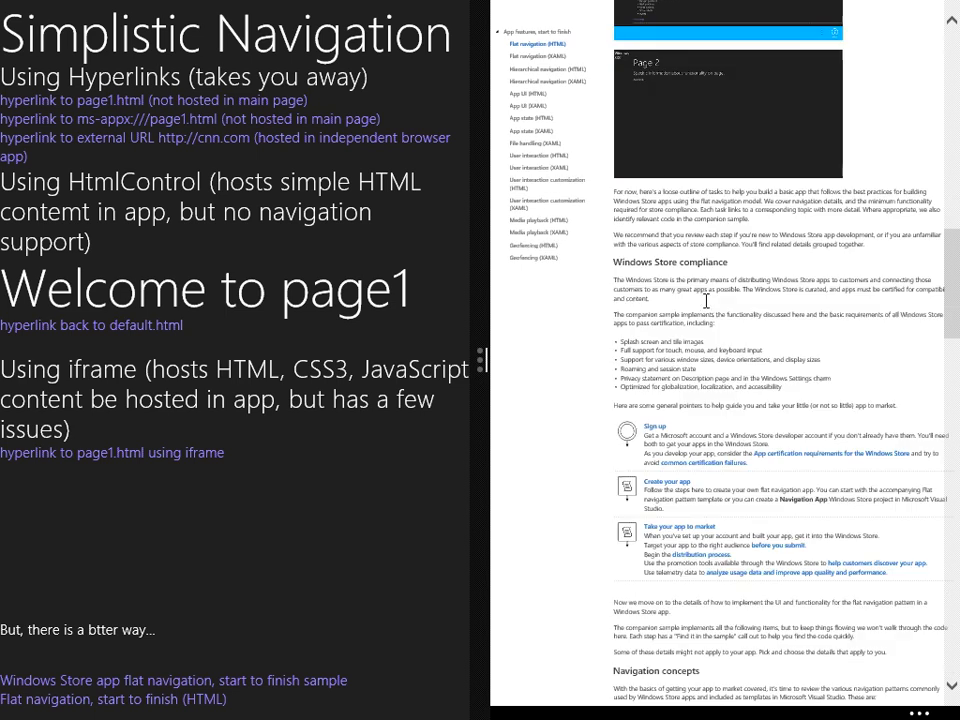
pyautogui.scroll(-3)
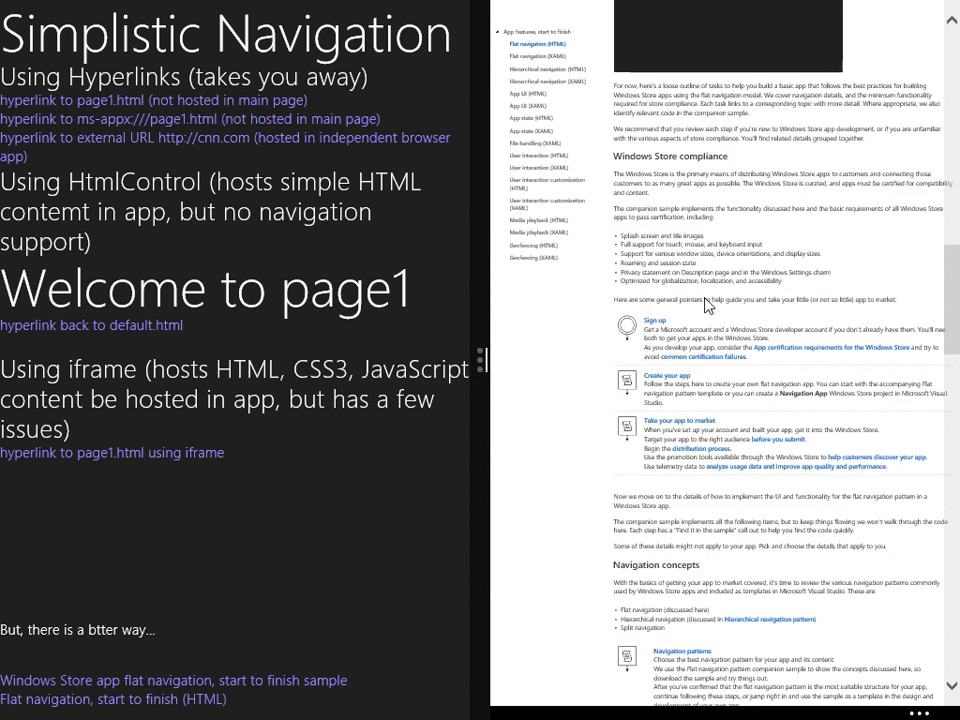
pyautogui.scroll(-3)
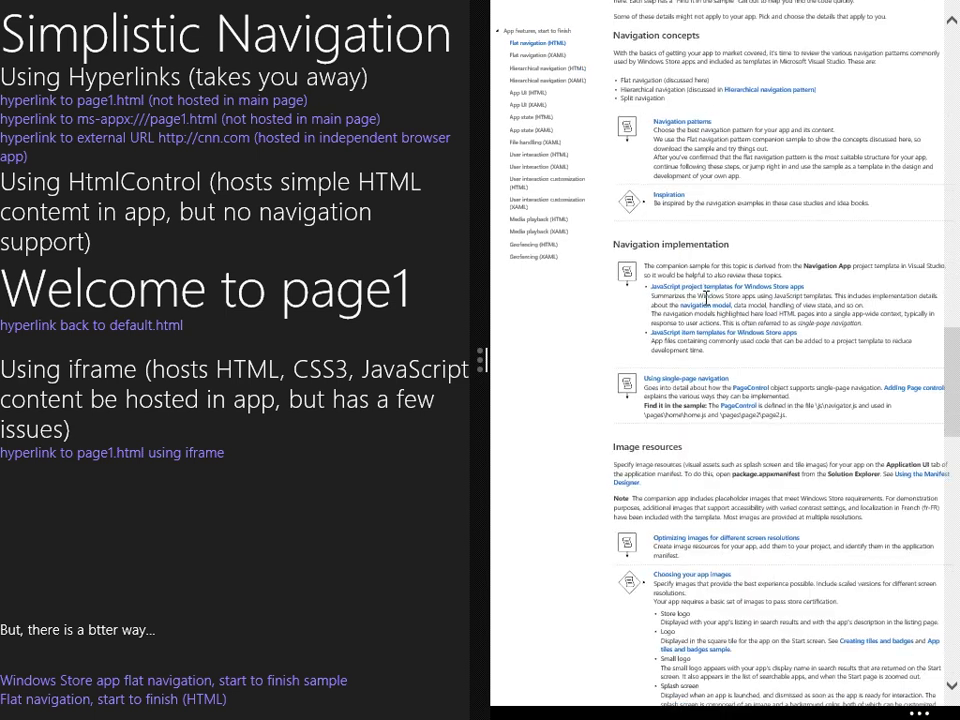